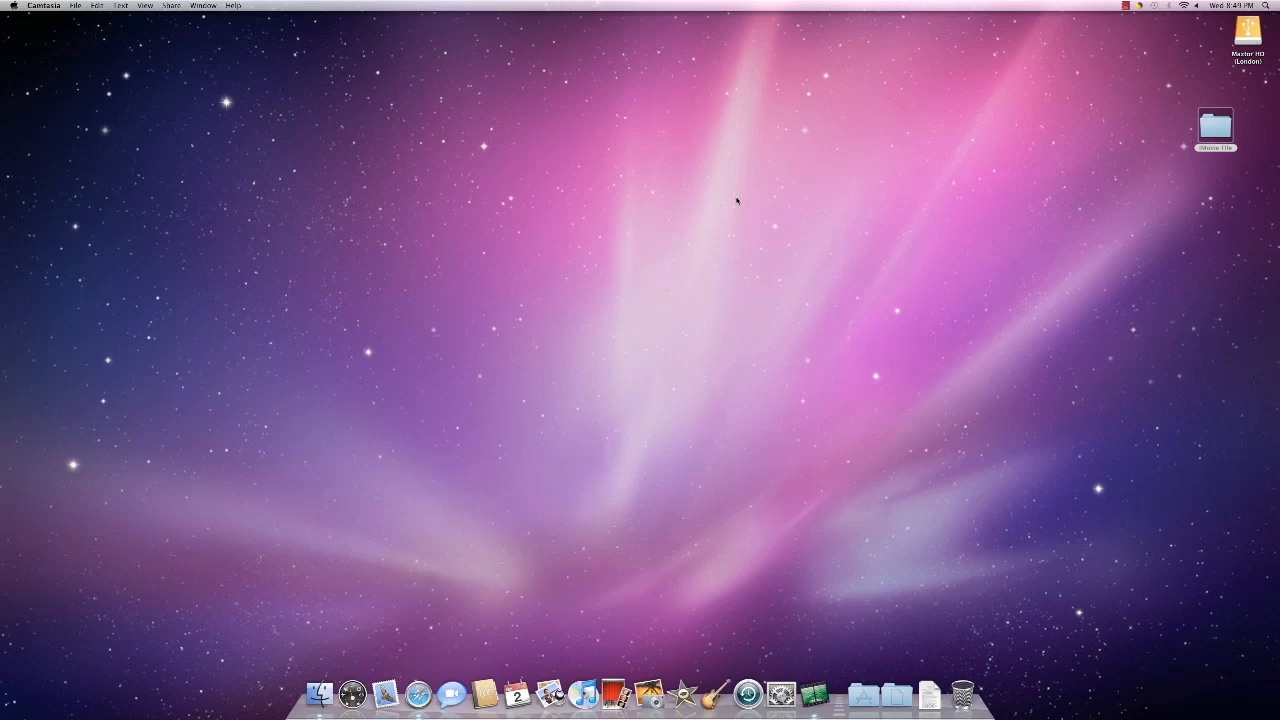
mouse_move(728, 208)
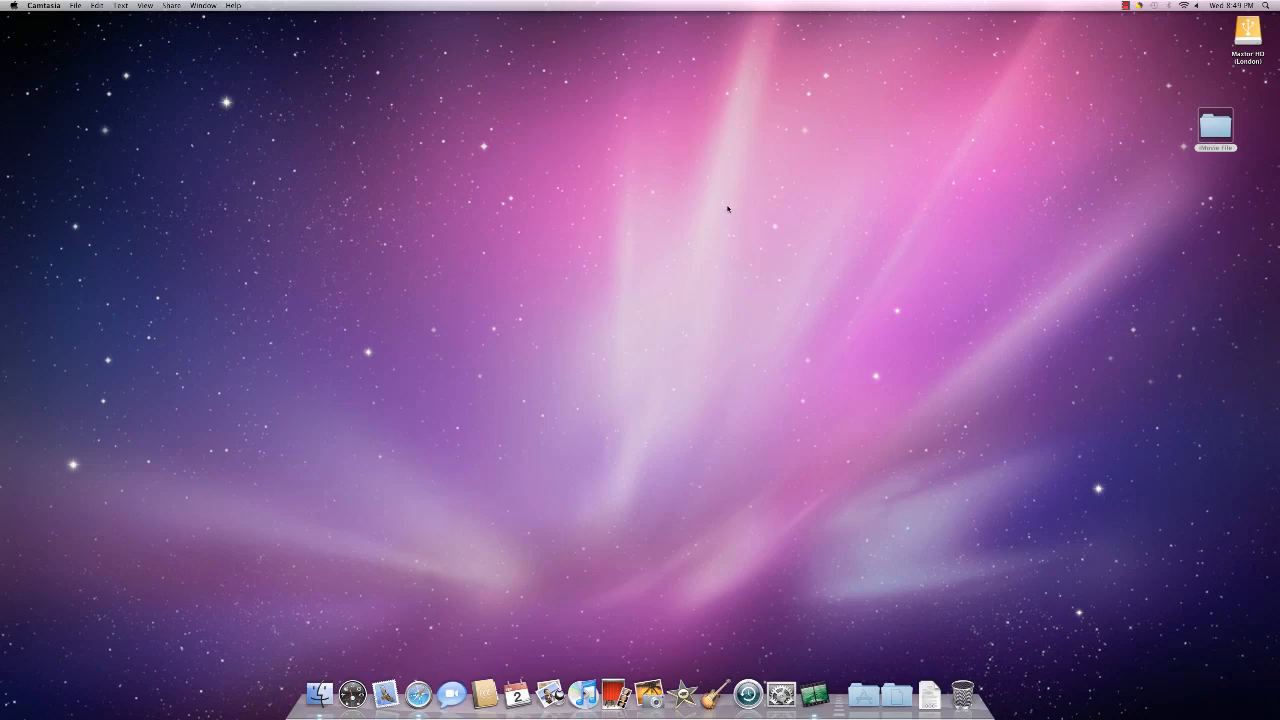
mouse_move(648, 692)
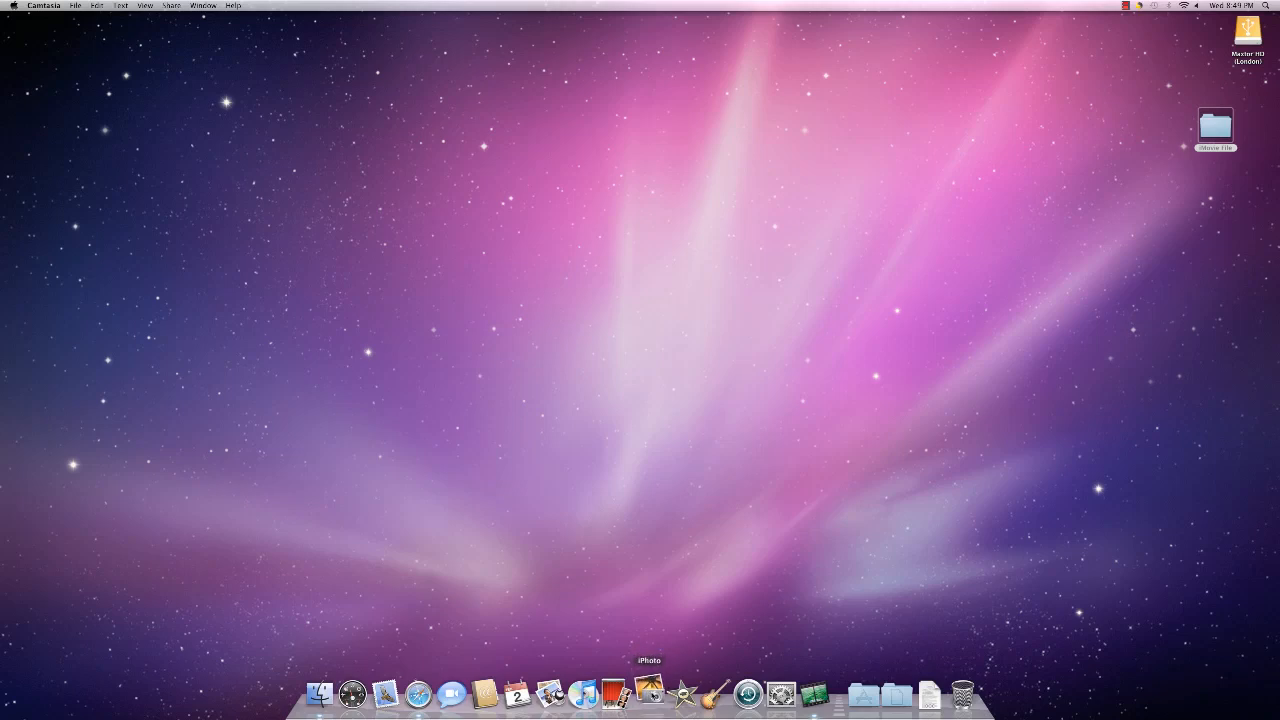
Launch iPhoto and decline the connected-camera and photo-location setup prompts
click(648, 692)
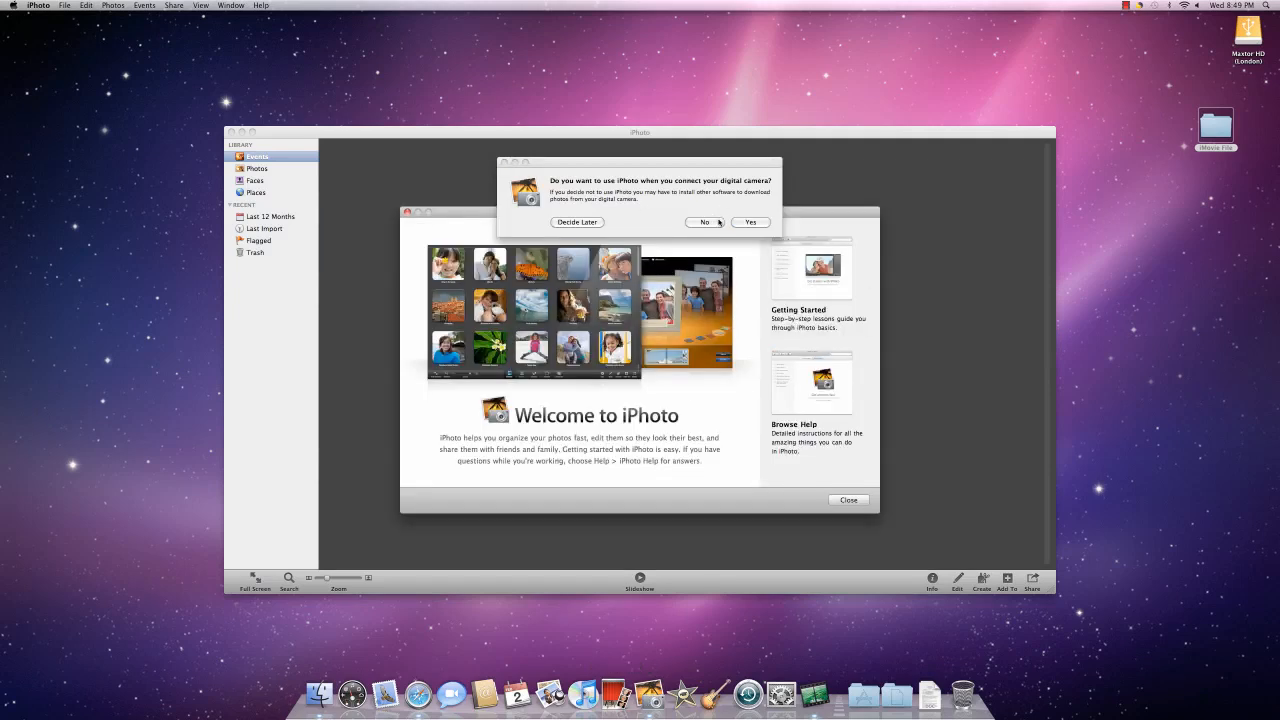
click(704, 222)
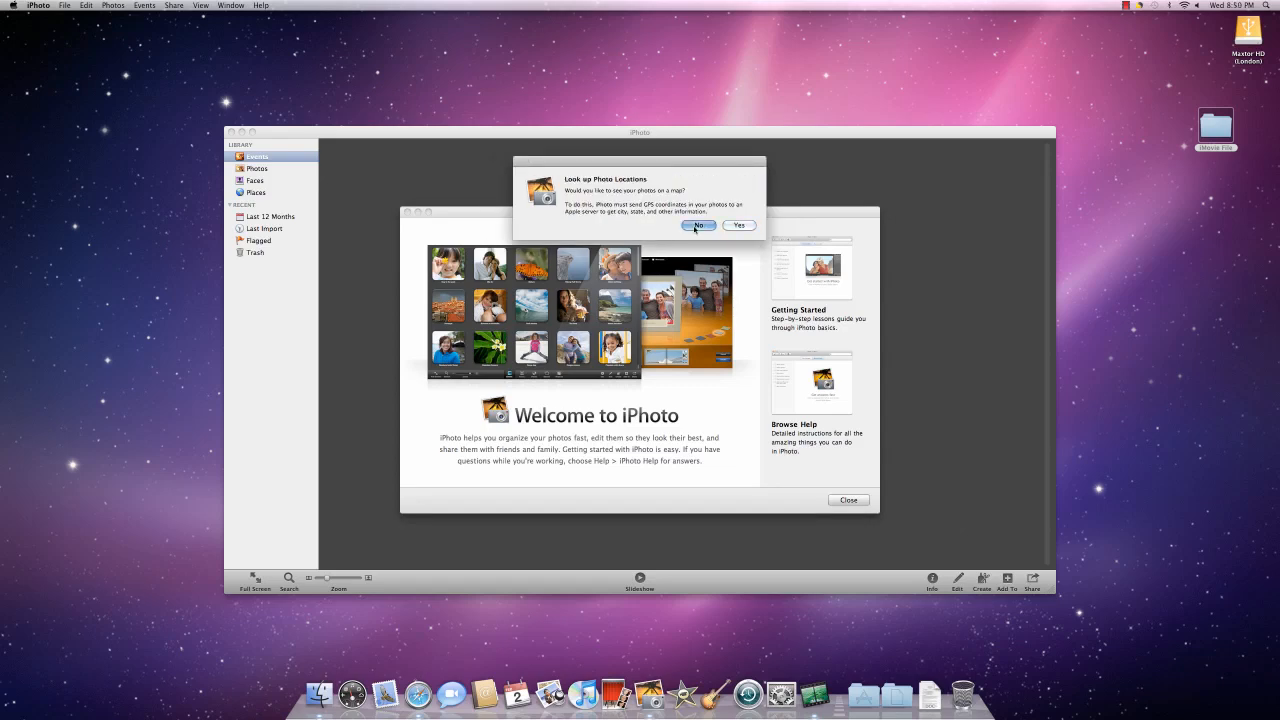
click(698, 224)
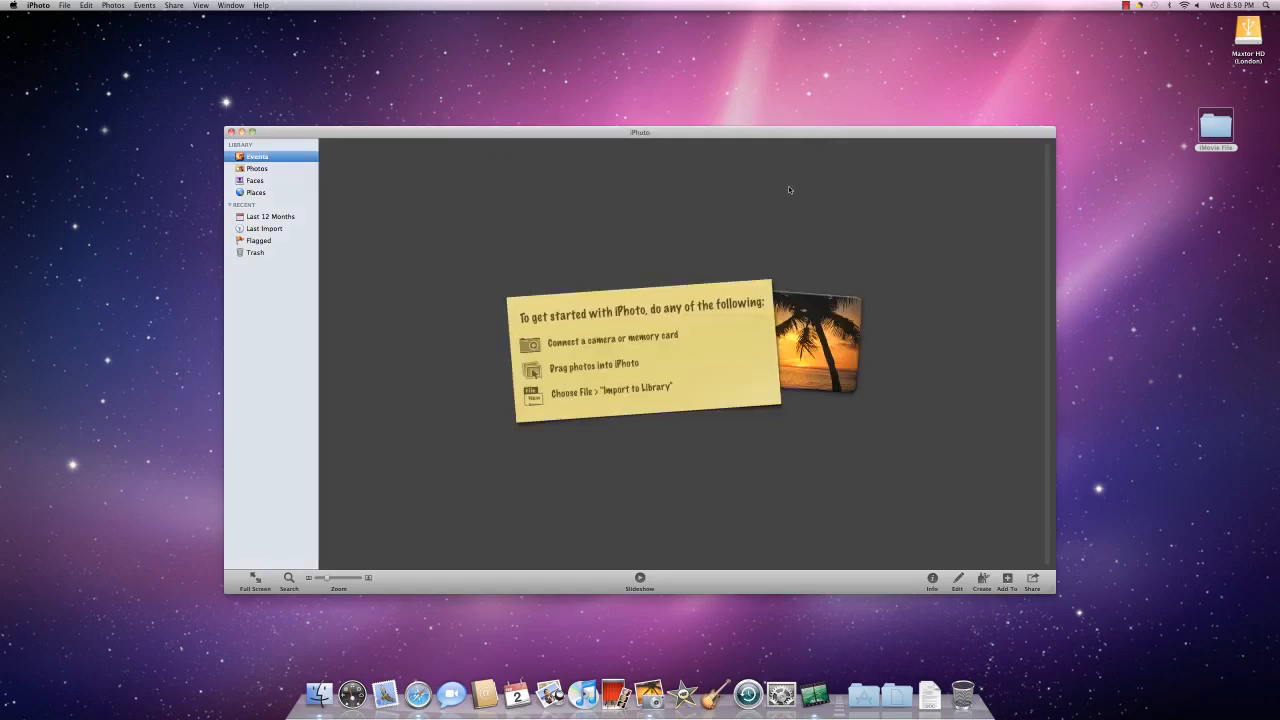
mouse_move(696, 284)
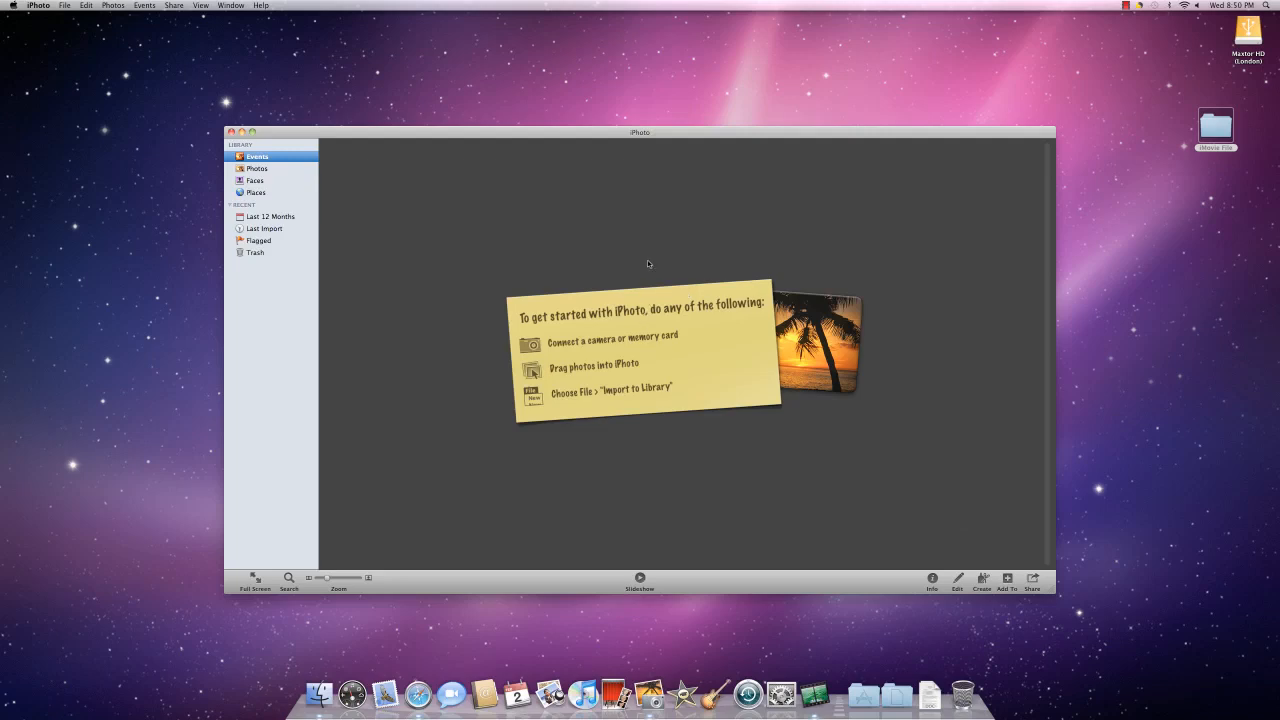
mouse_move(578, 320)
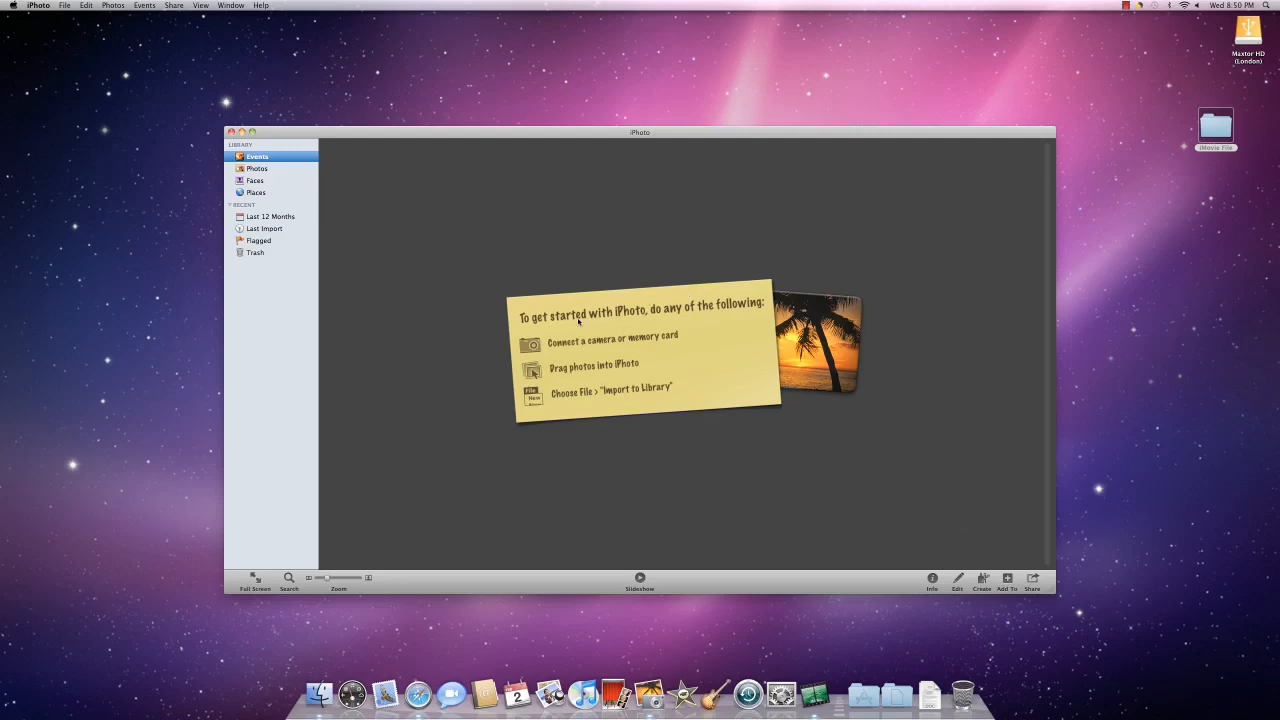
mouse_move(686, 152)
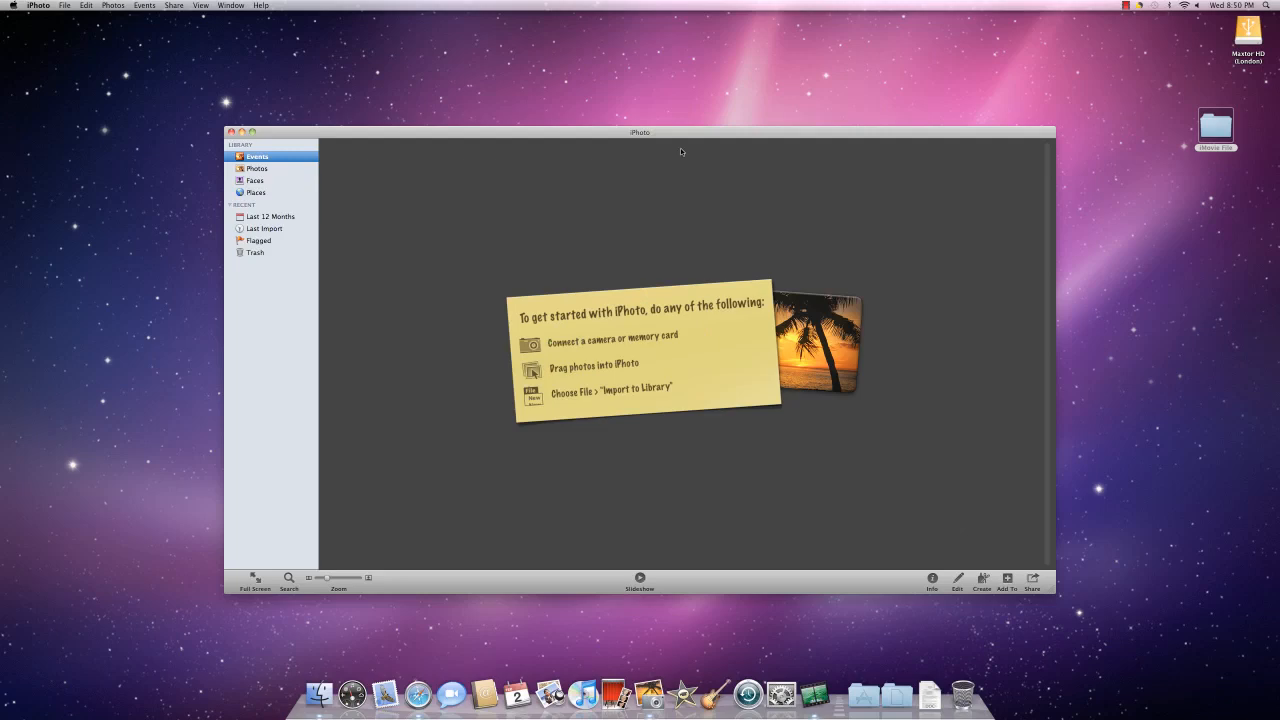
Drop the tulips, crayons, puppies and children photos into the library and view Last Import
drag(640, 132, 652, 44)
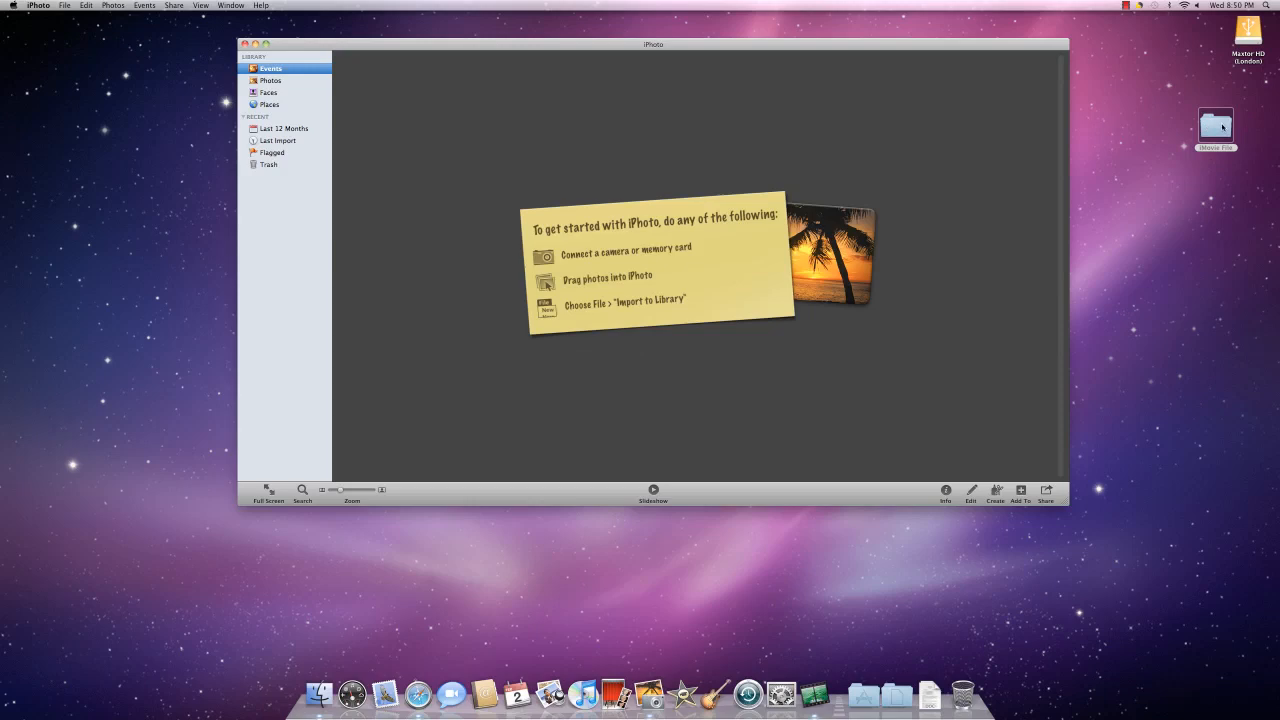
drag(1216, 128, 840, 190)
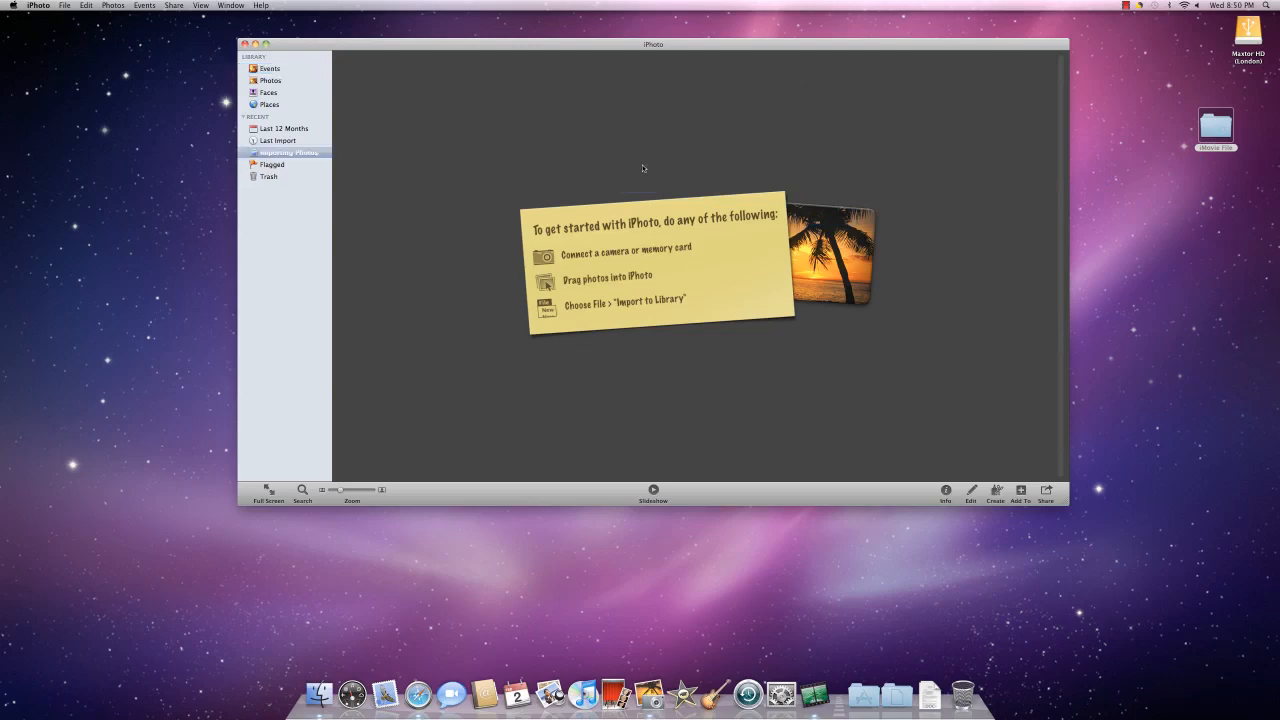
click(280, 140)
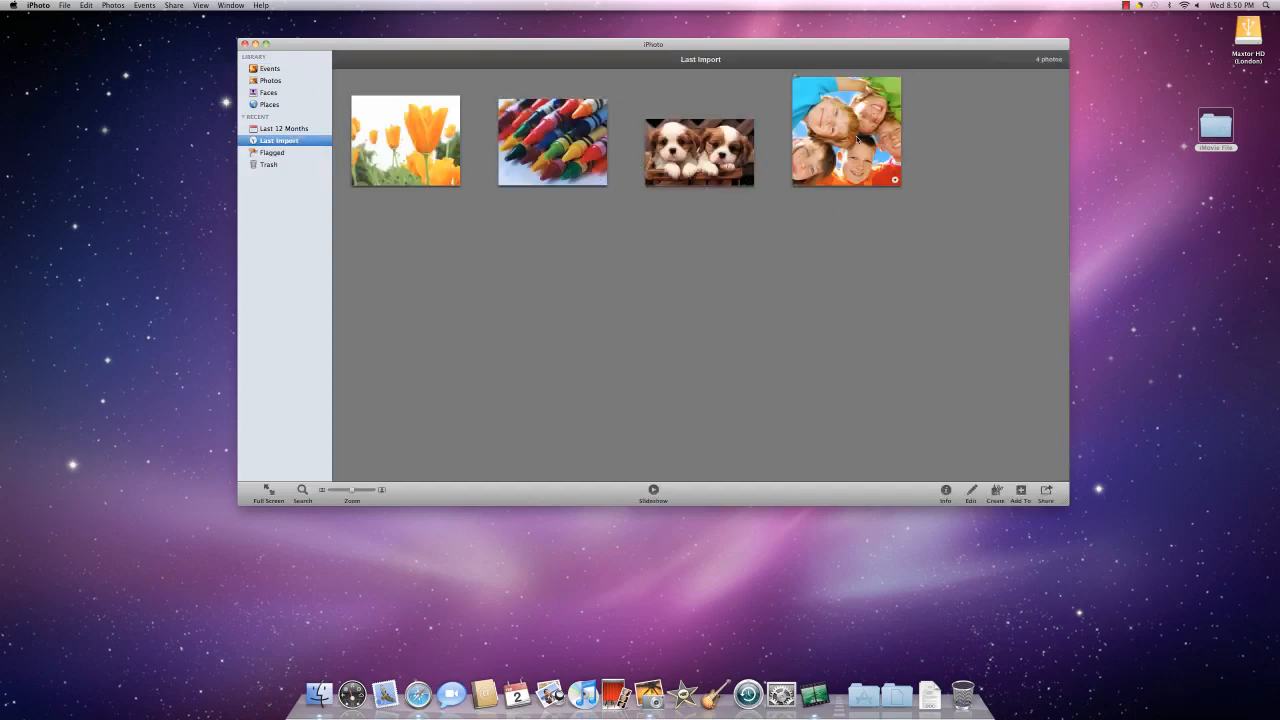
Import the pink daisy image from the Flowers folder via Import to Library, then return to all photos
click(272, 80)
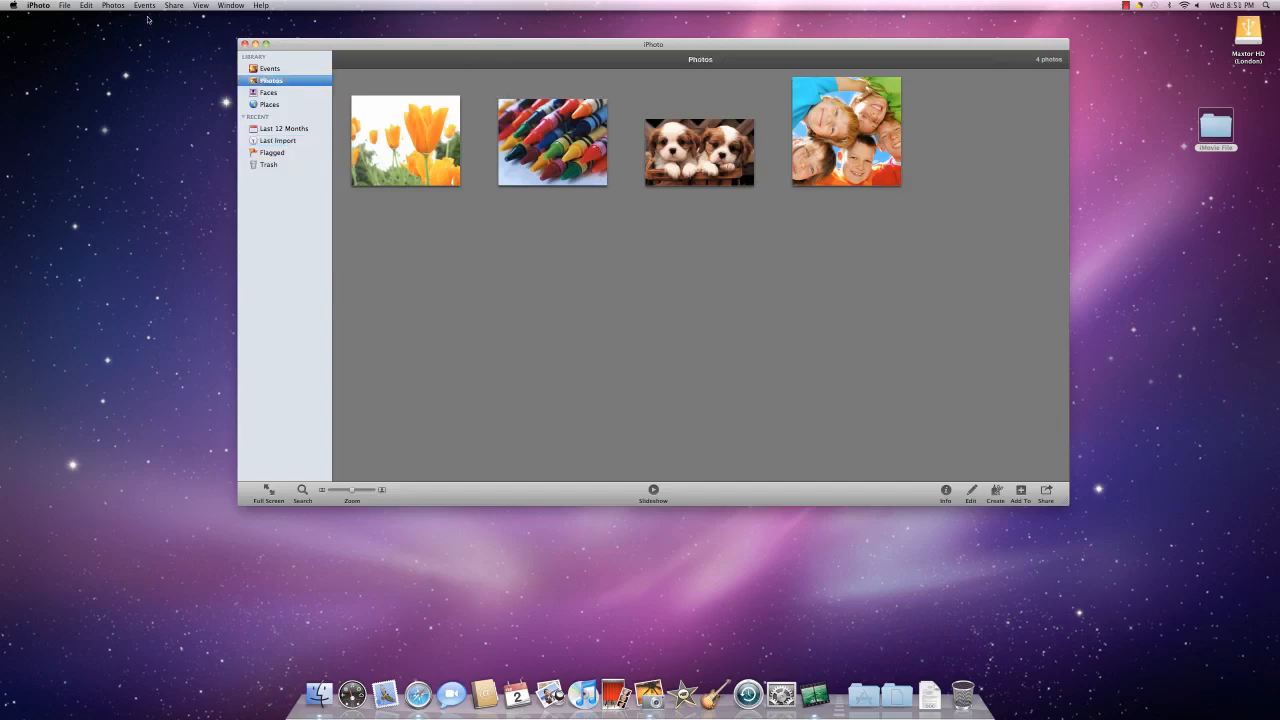
click(64, 4)
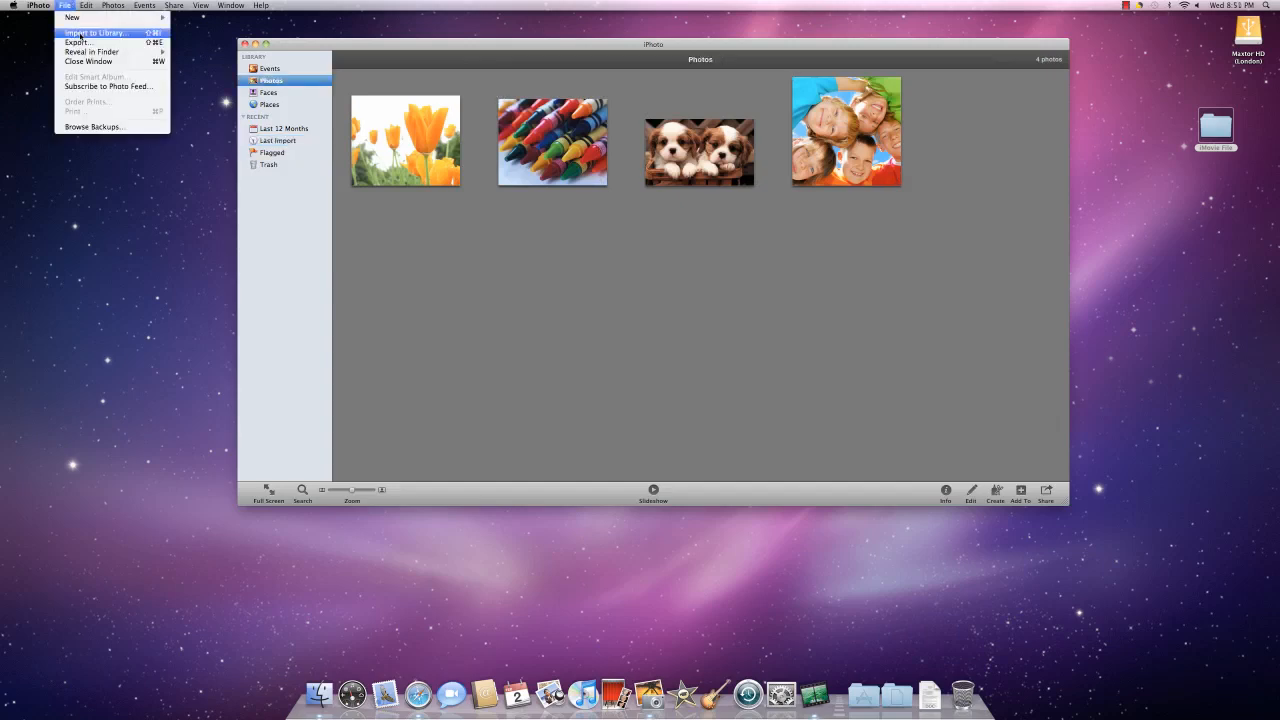
click(96, 32)
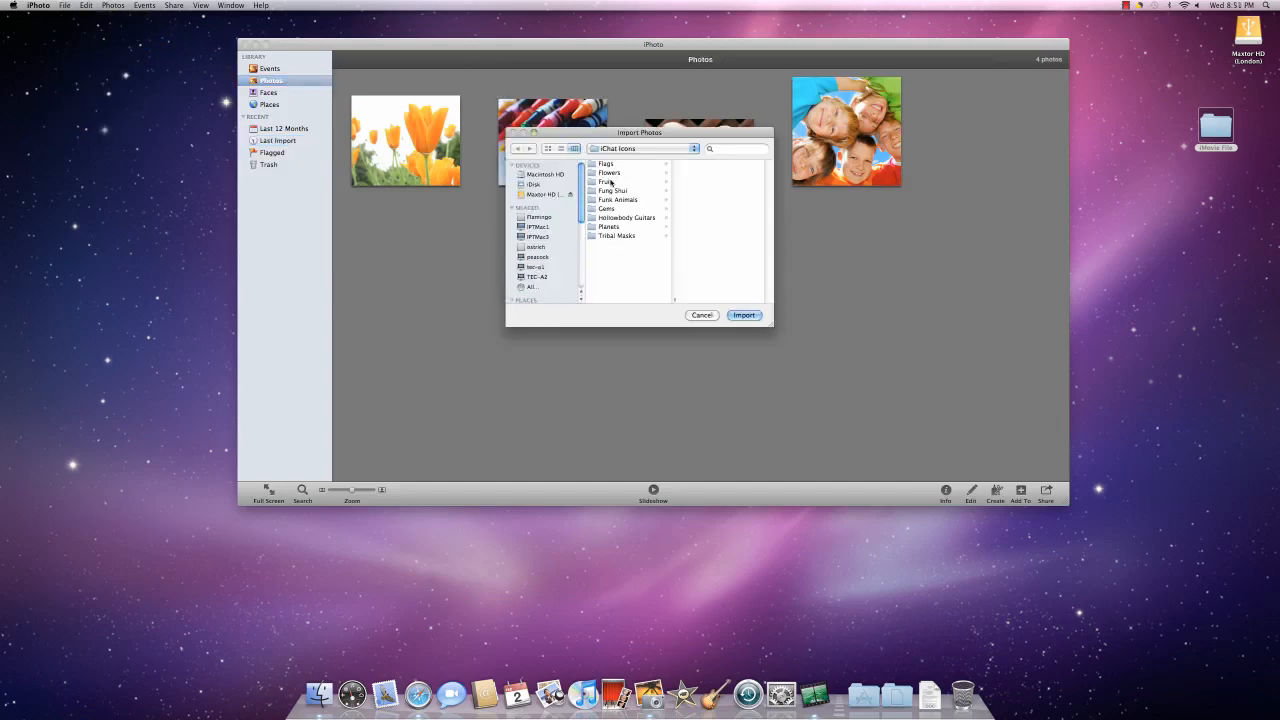
click(610, 172)
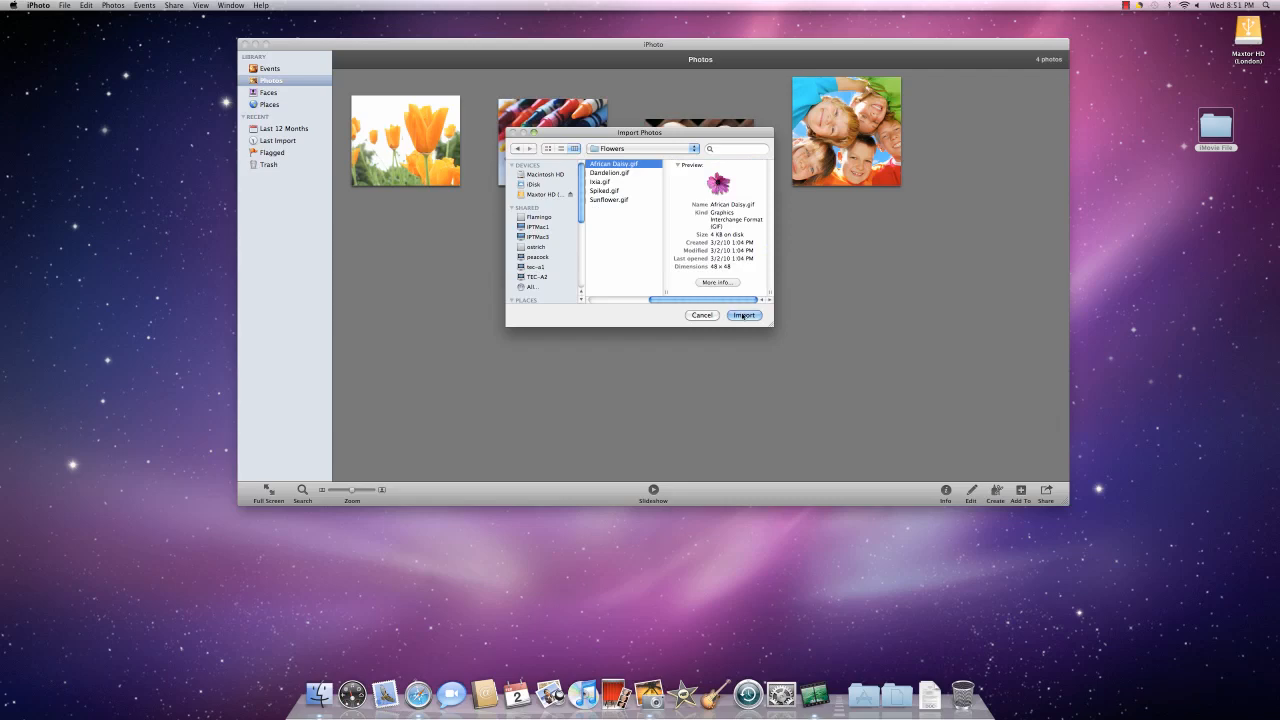
click(744, 316)
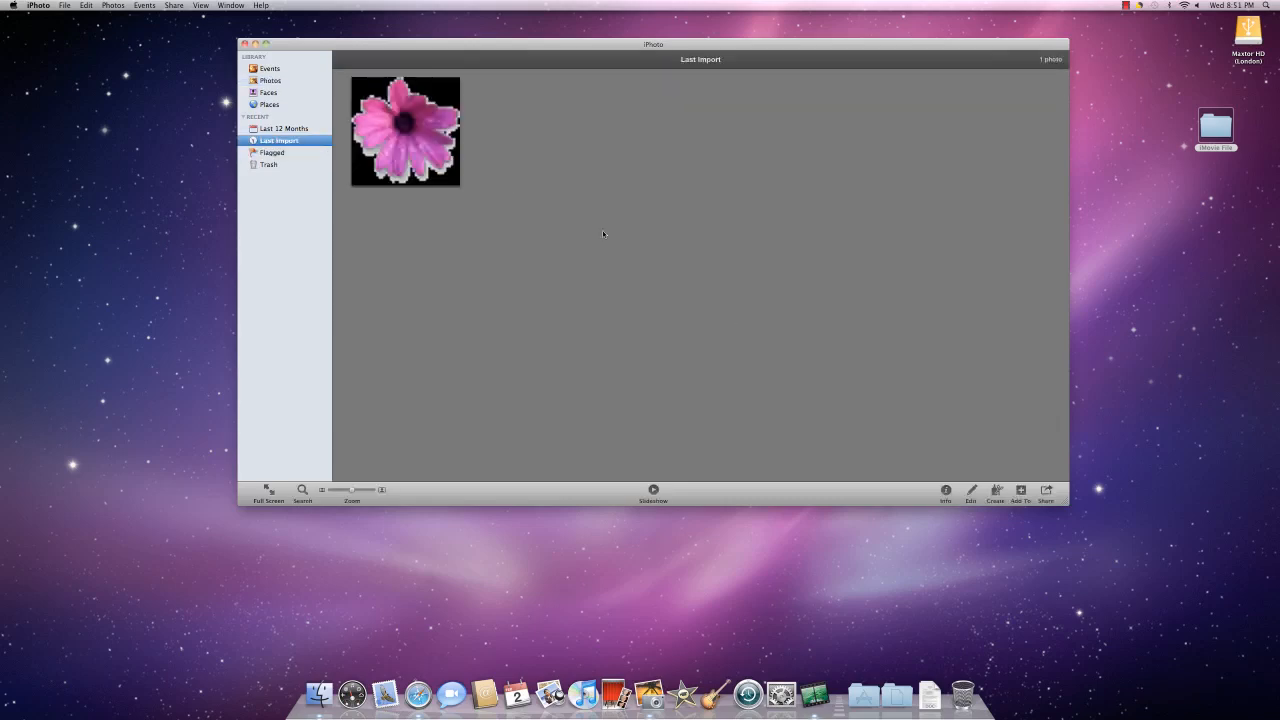
mouse_move(436, 148)
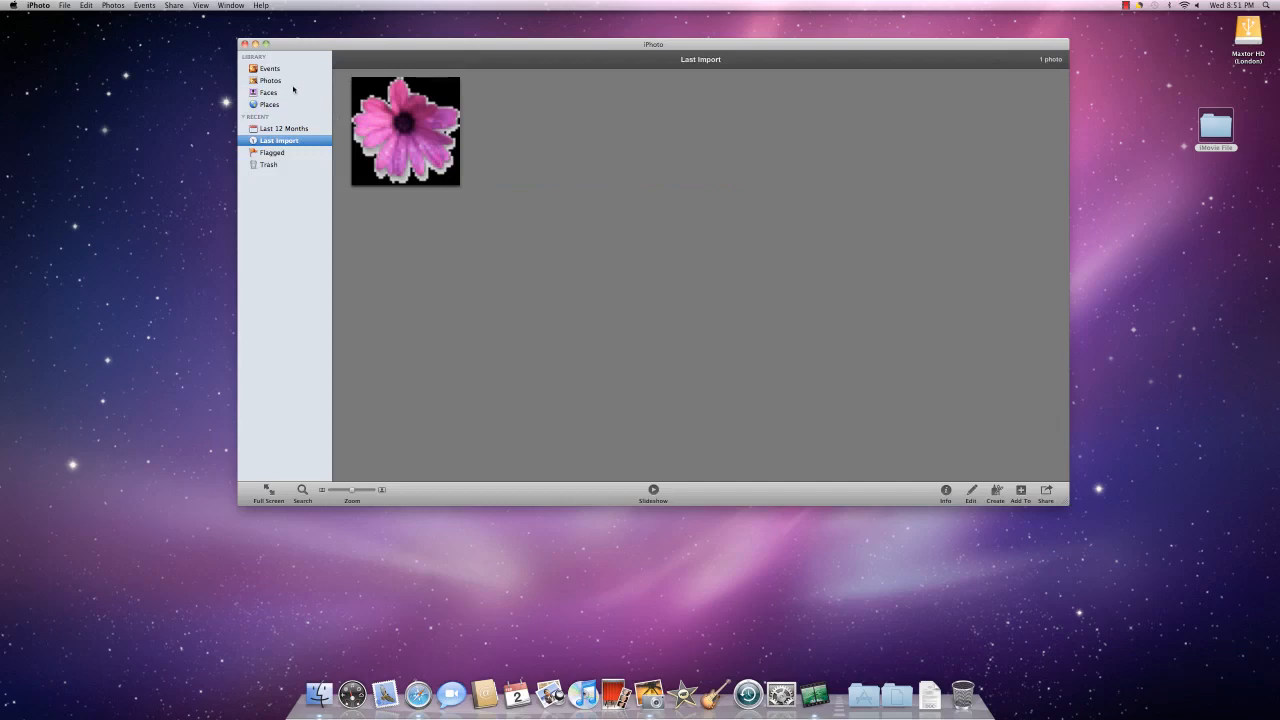
click(270, 80)
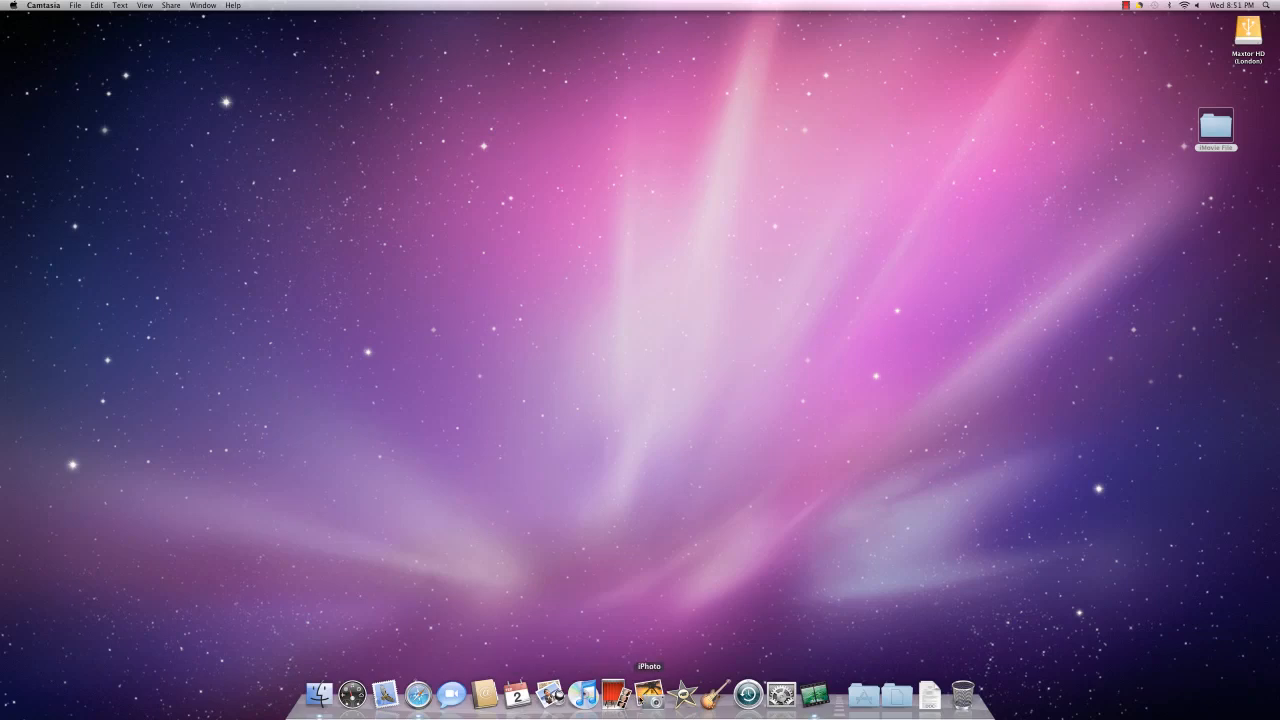
mouse_move(682, 692)
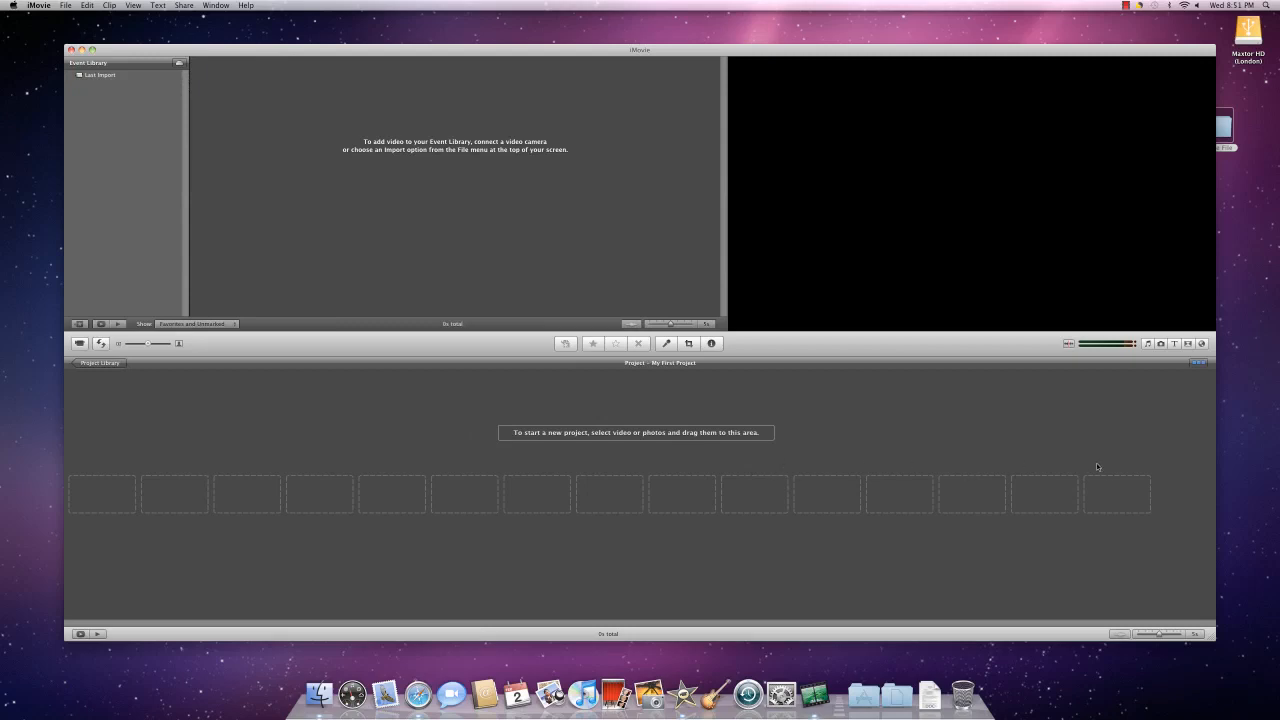
mouse_move(1032, 472)
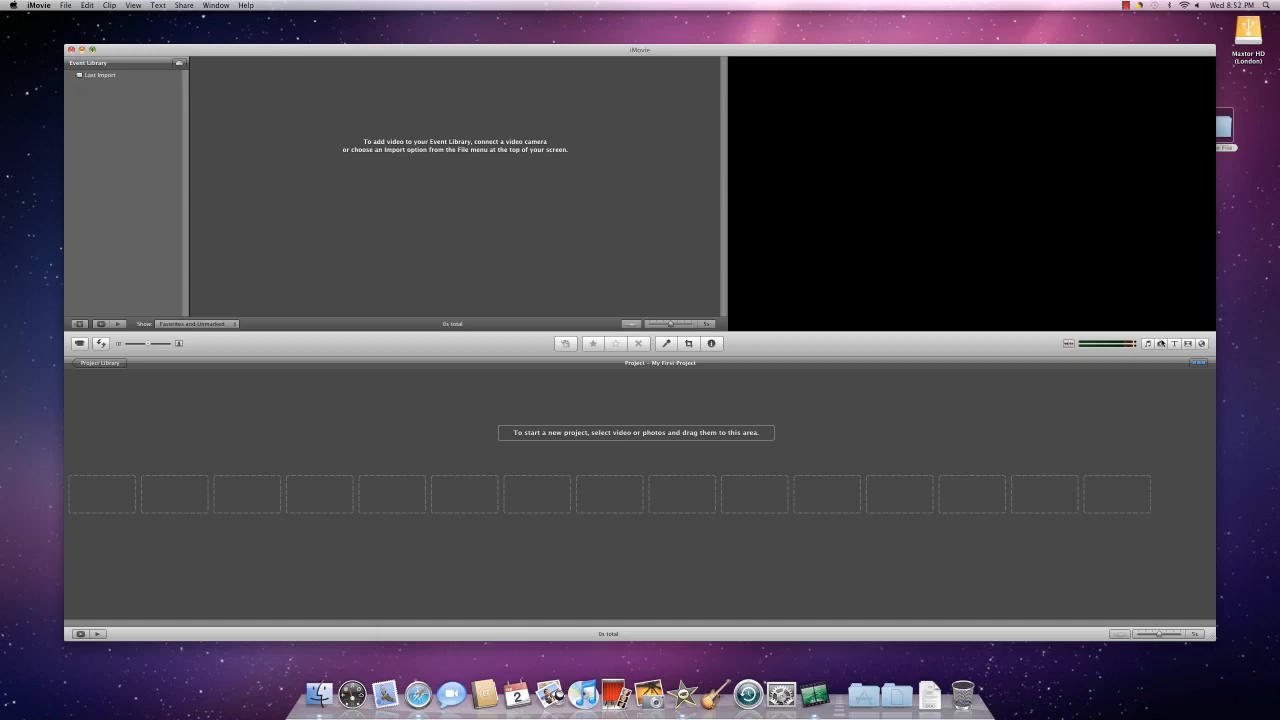
mouse_move(1160, 344)
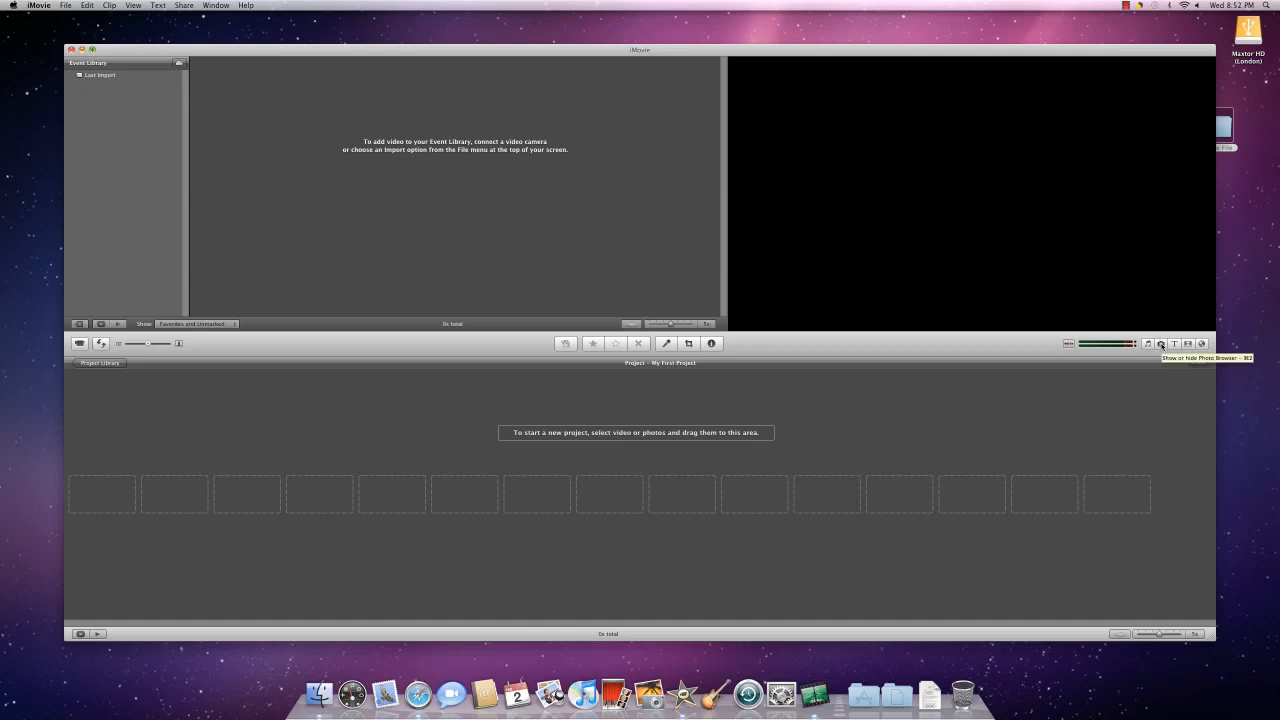
Show the iPhoto photo library in iMovie's photo browser
click(1160, 344)
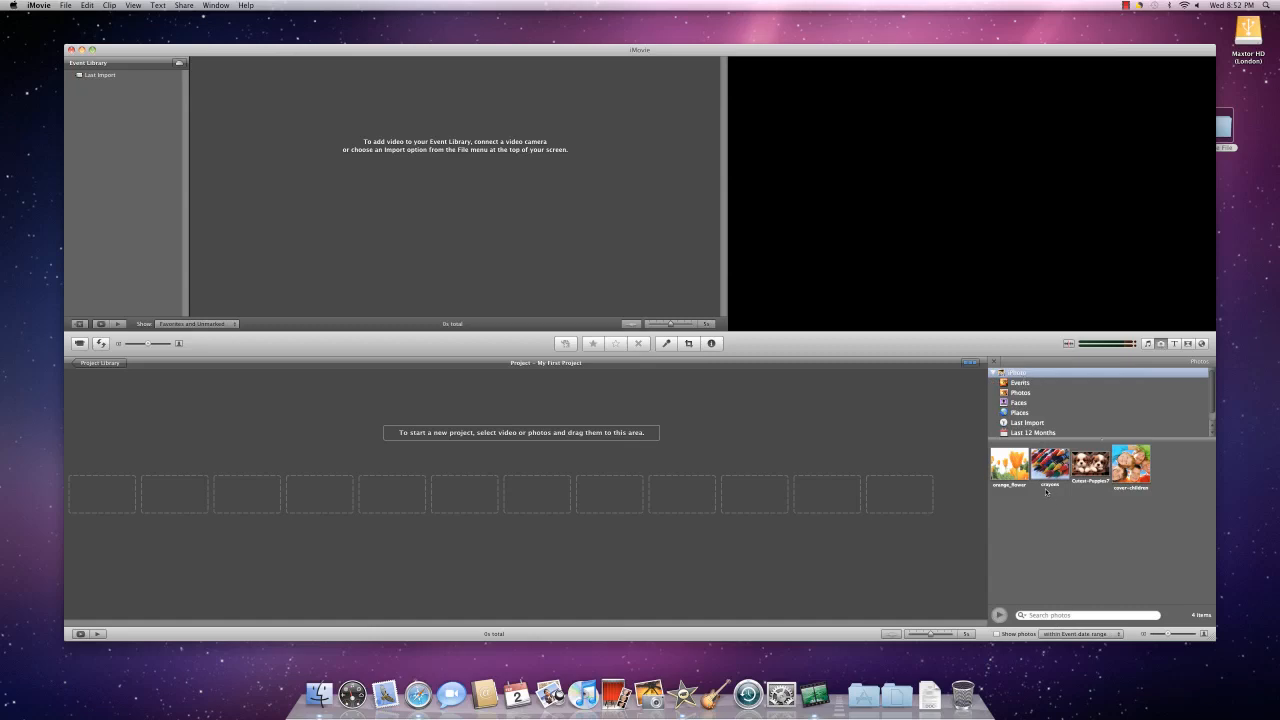
Add the children and puppies photos from the imported event as project clips
click(1020, 392)
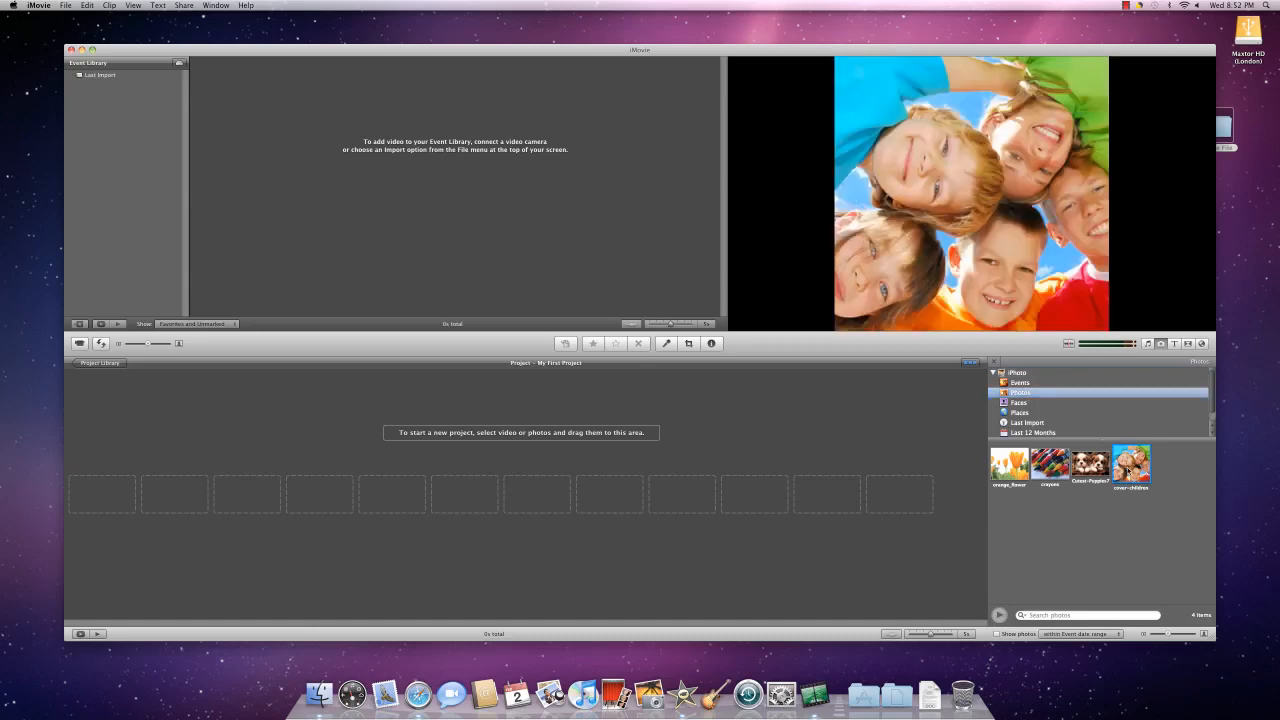
drag(1132, 464, 440, 464)
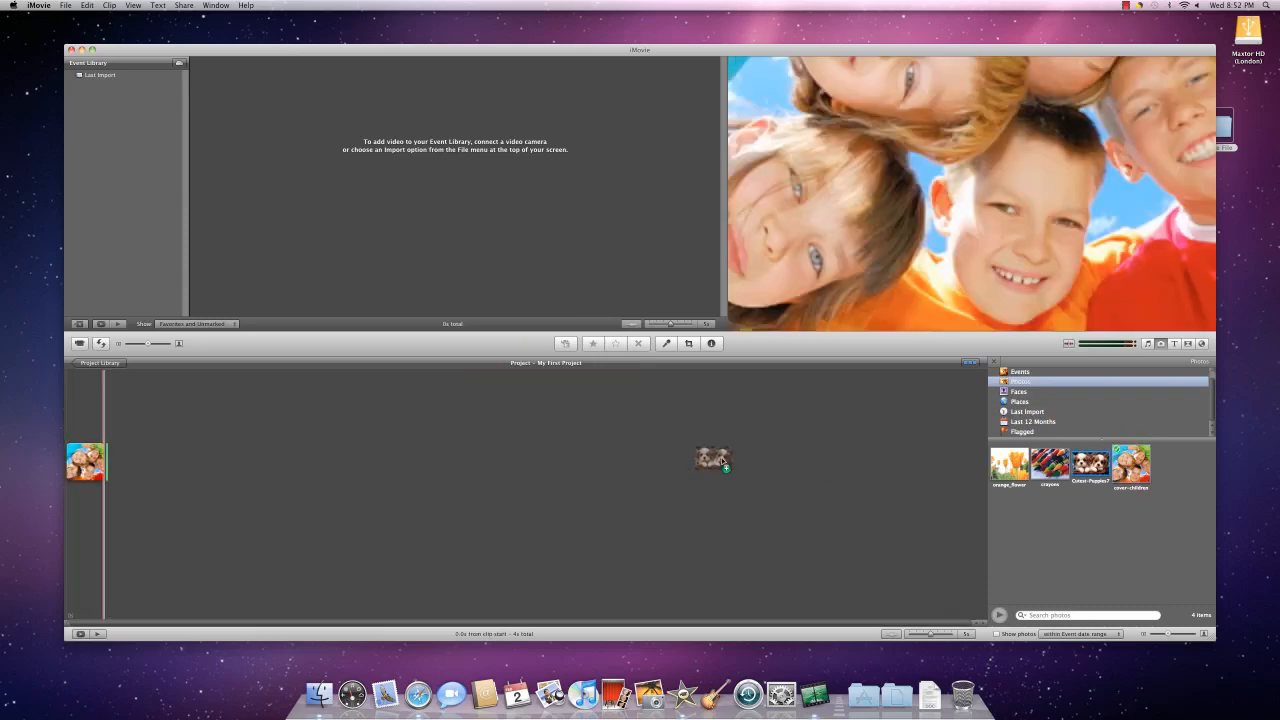
drag(1088, 464, 144, 462)
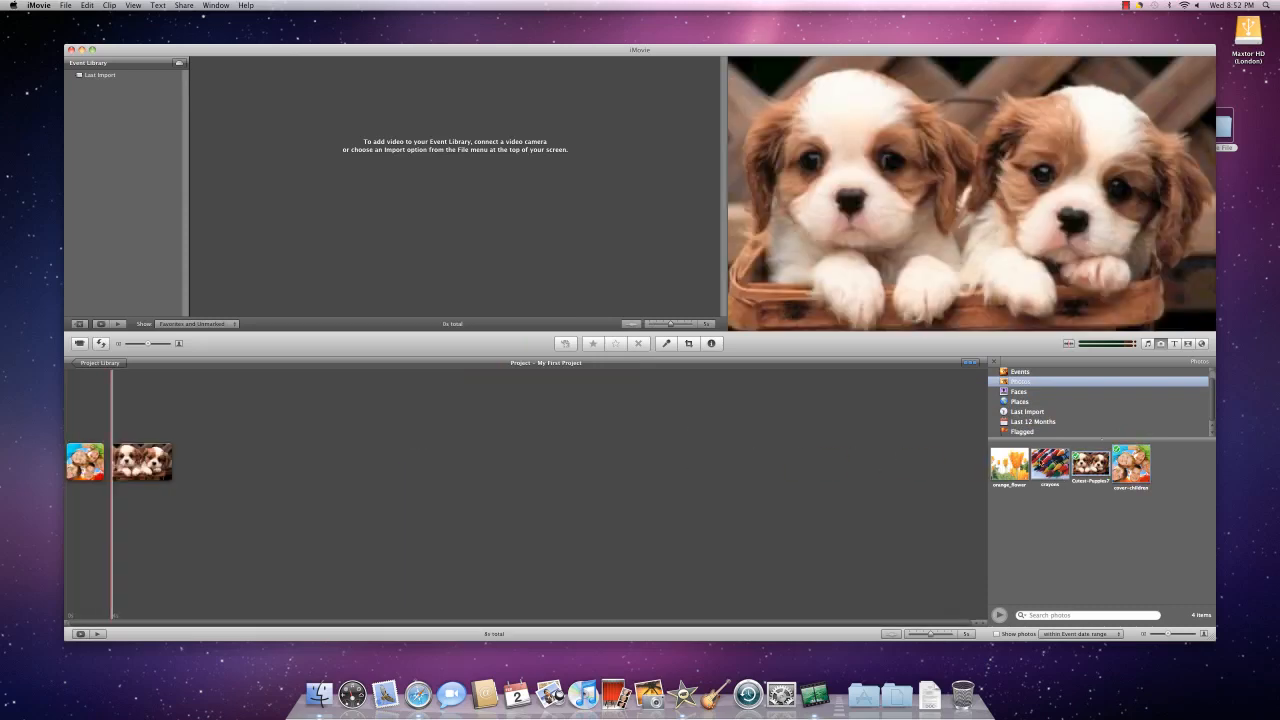
click(1050, 464)
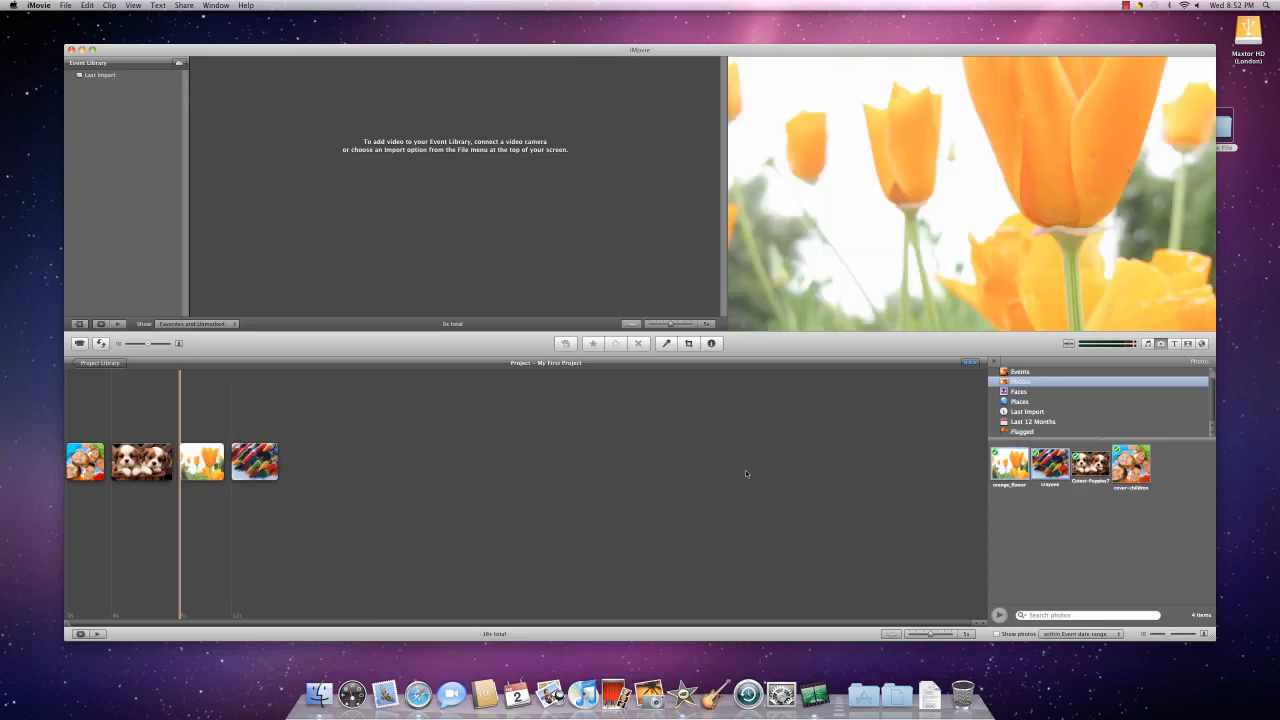
click(254, 460)
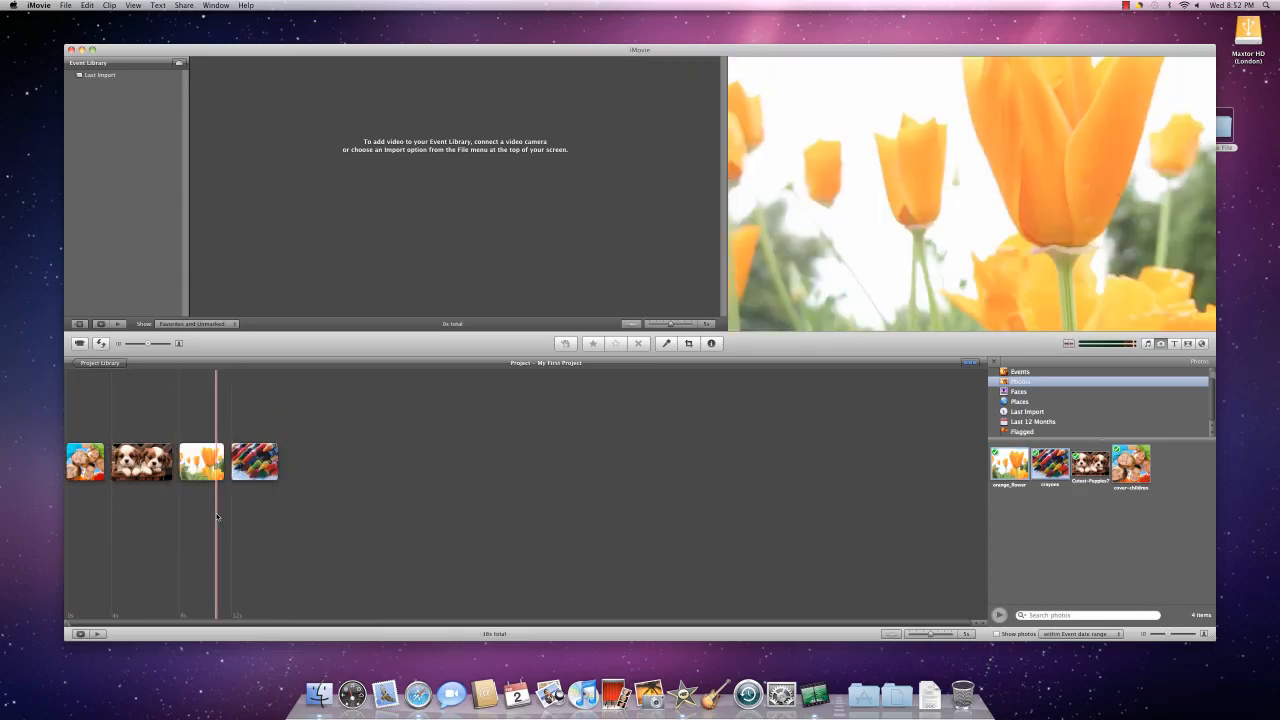
click(140, 462)
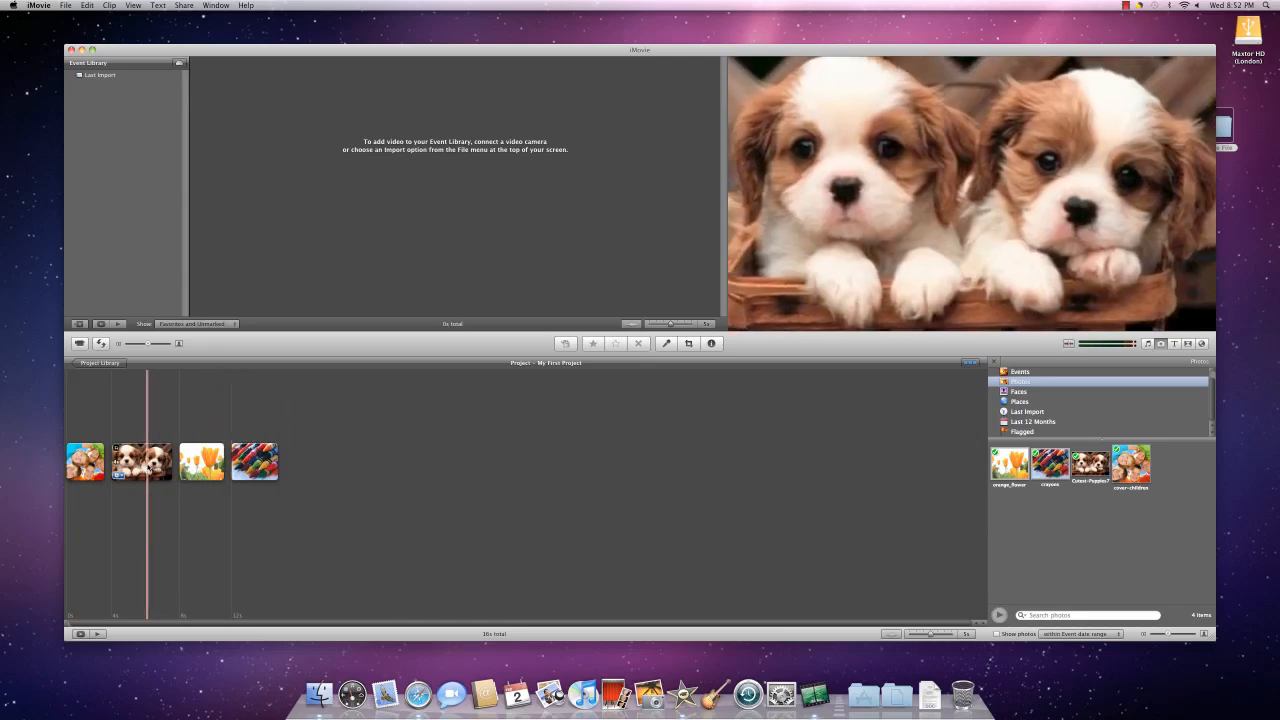
click(140, 460)
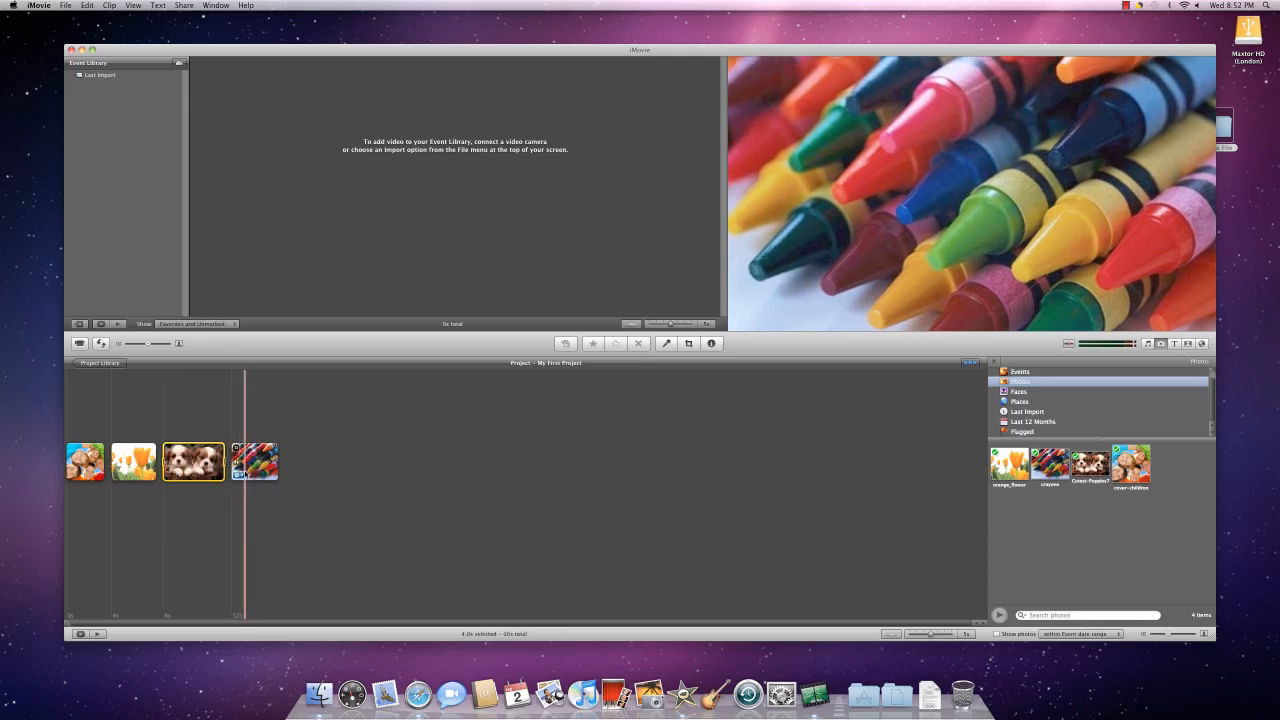
click(132, 460)
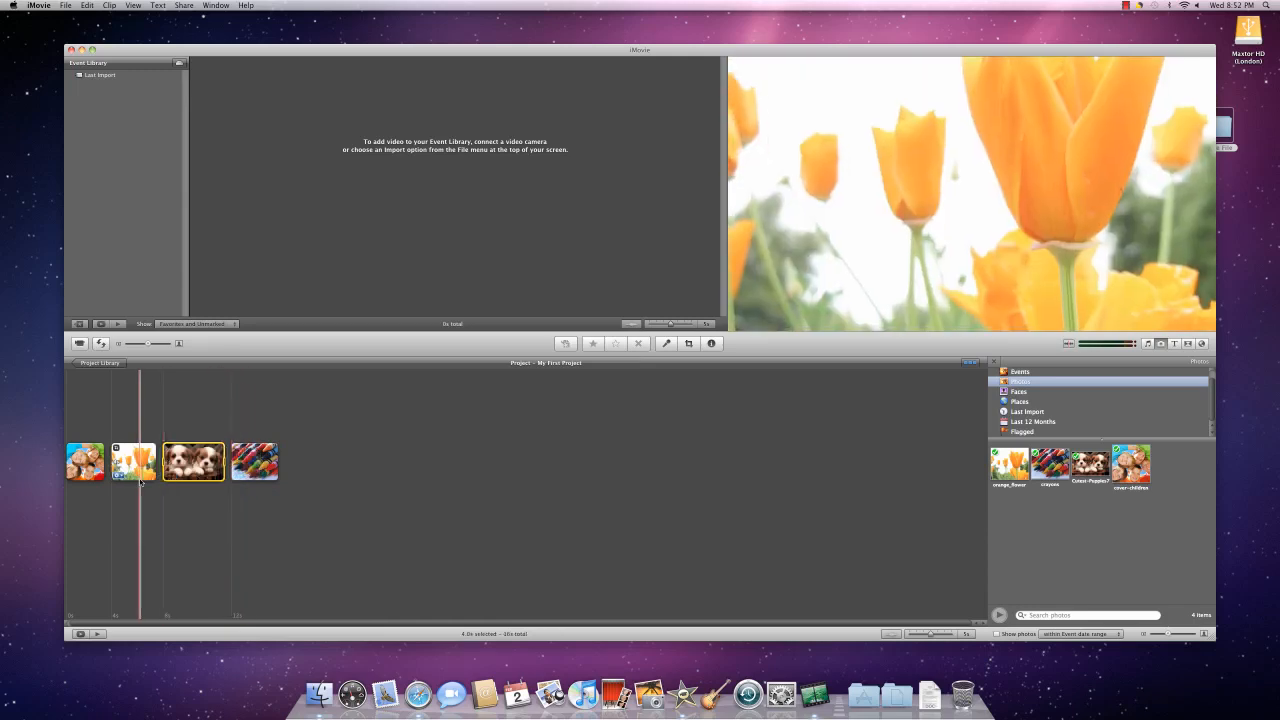
Delete the children photo clip, leaving tulips, puppies and crayons
click(84, 460)
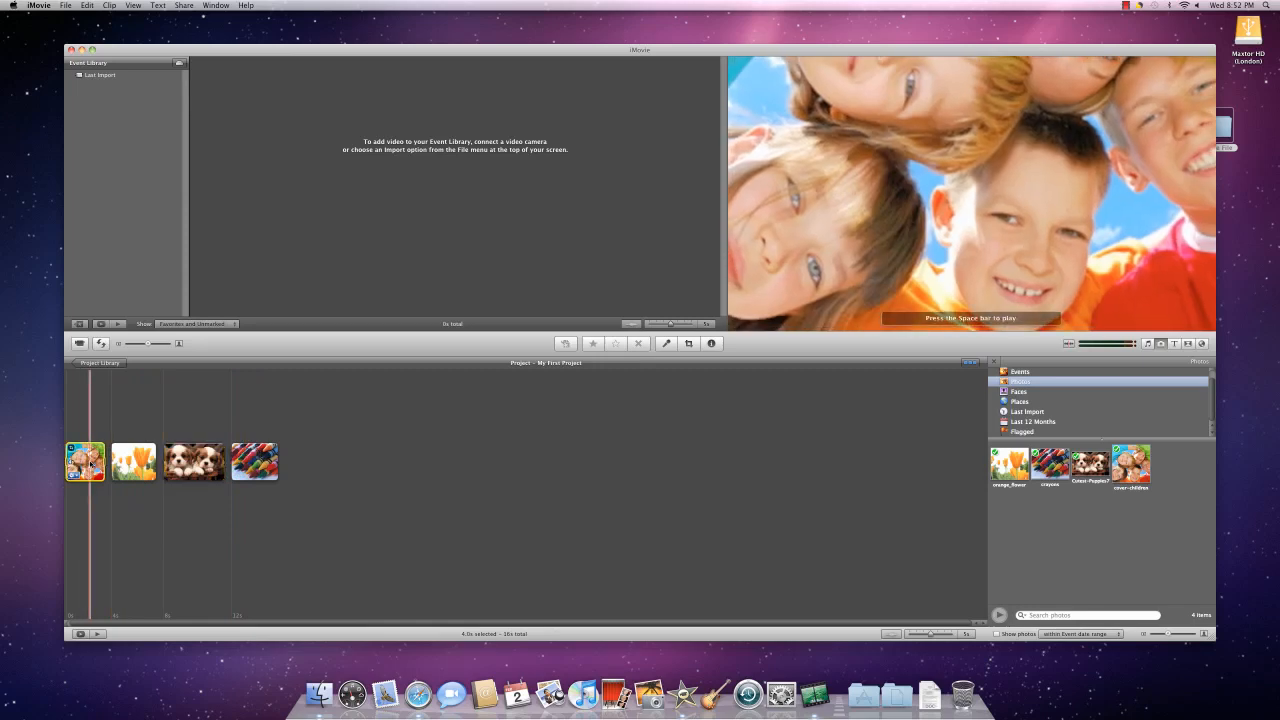
right_click(84, 462)
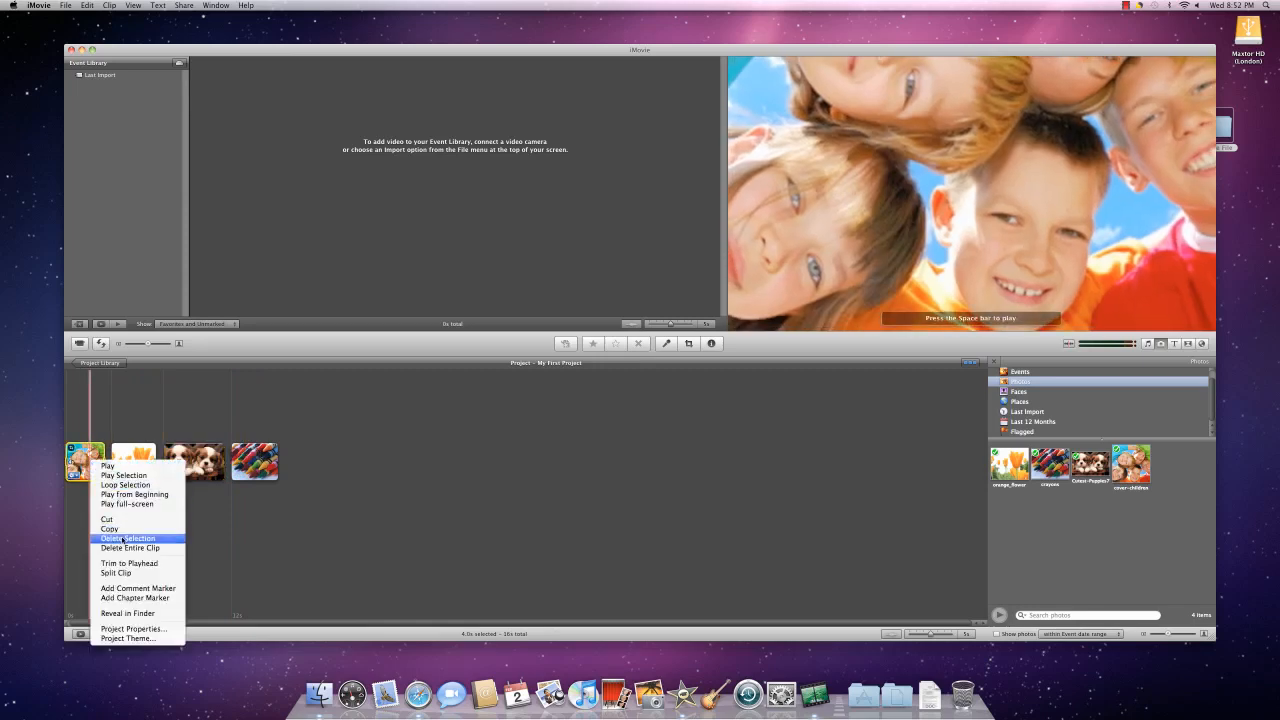
mouse_move(108, 520)
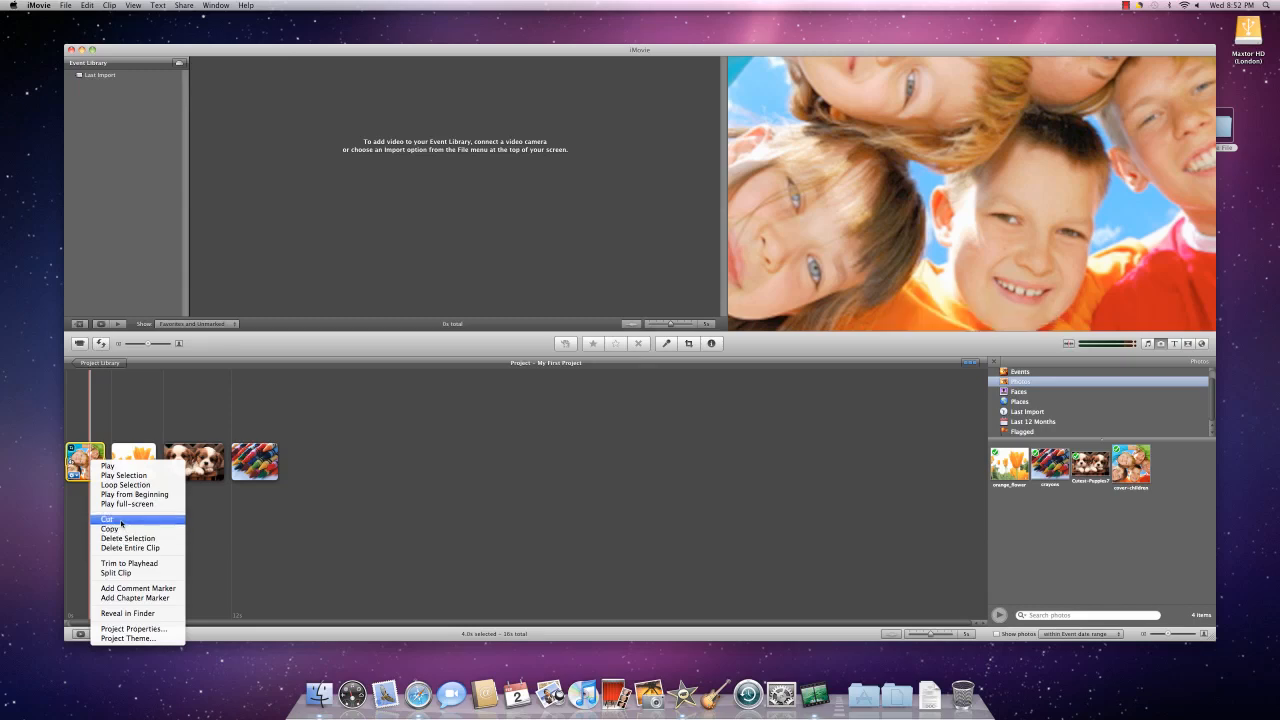
click(106, 520)
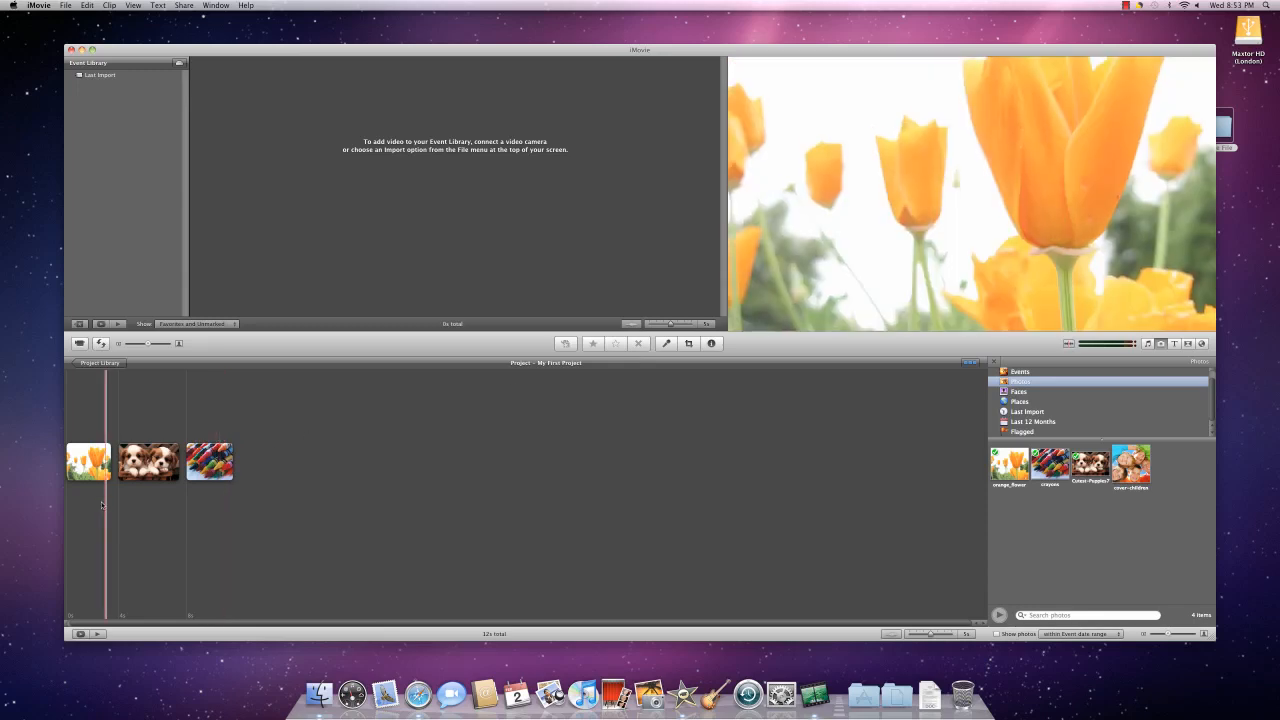
Widen the thumbnail-duration slider so each photo clip shows as a multi-frame filmstrip
click(156, 460)
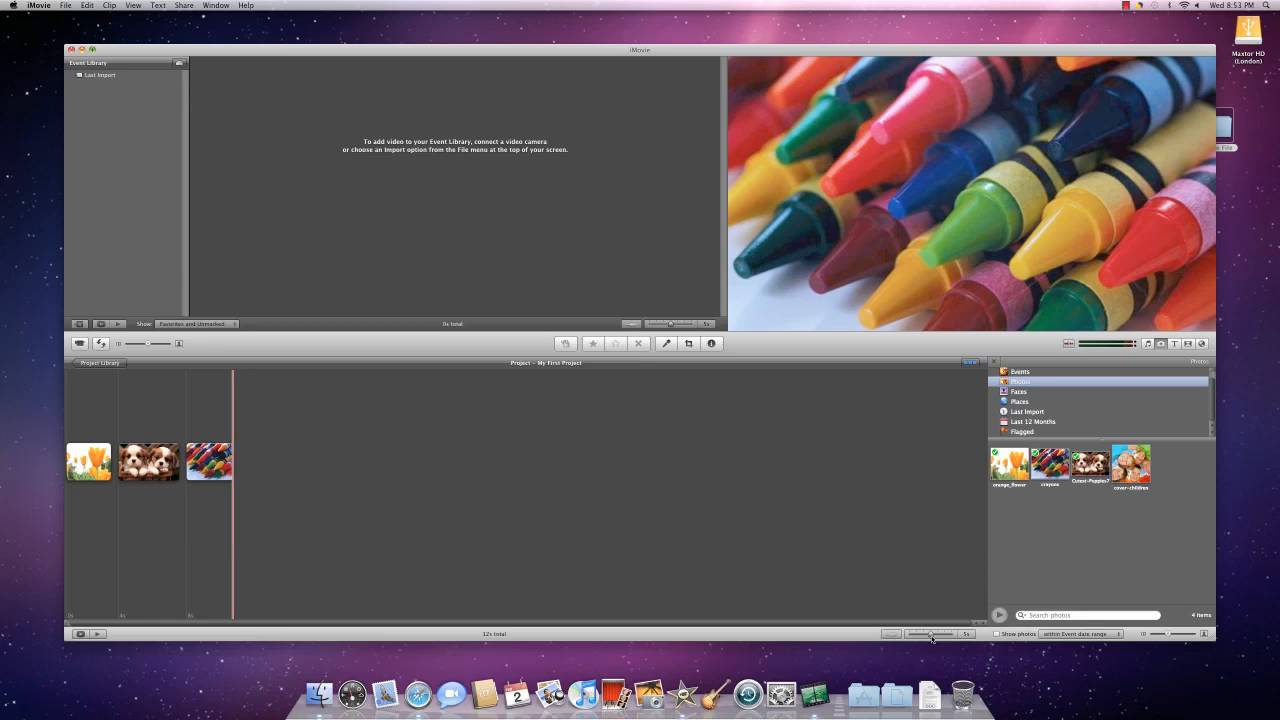
mouse_move(898, 652)
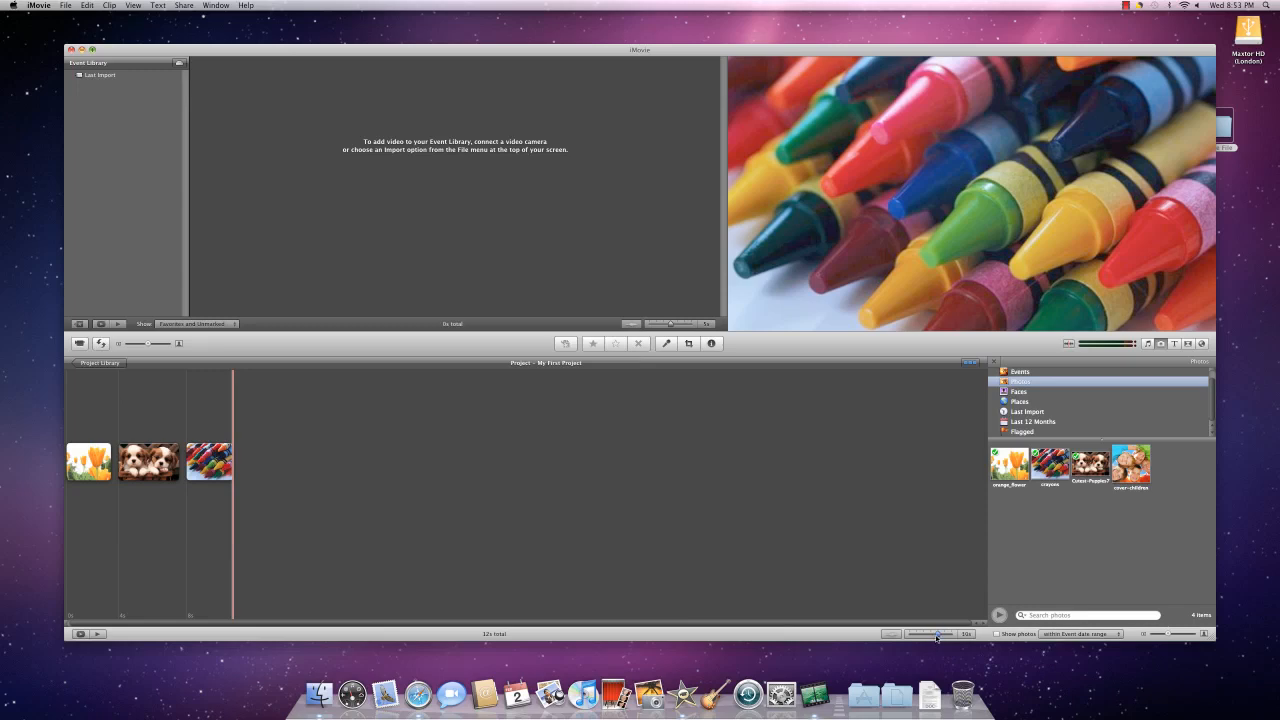
drag(936, 634, 912, 634)
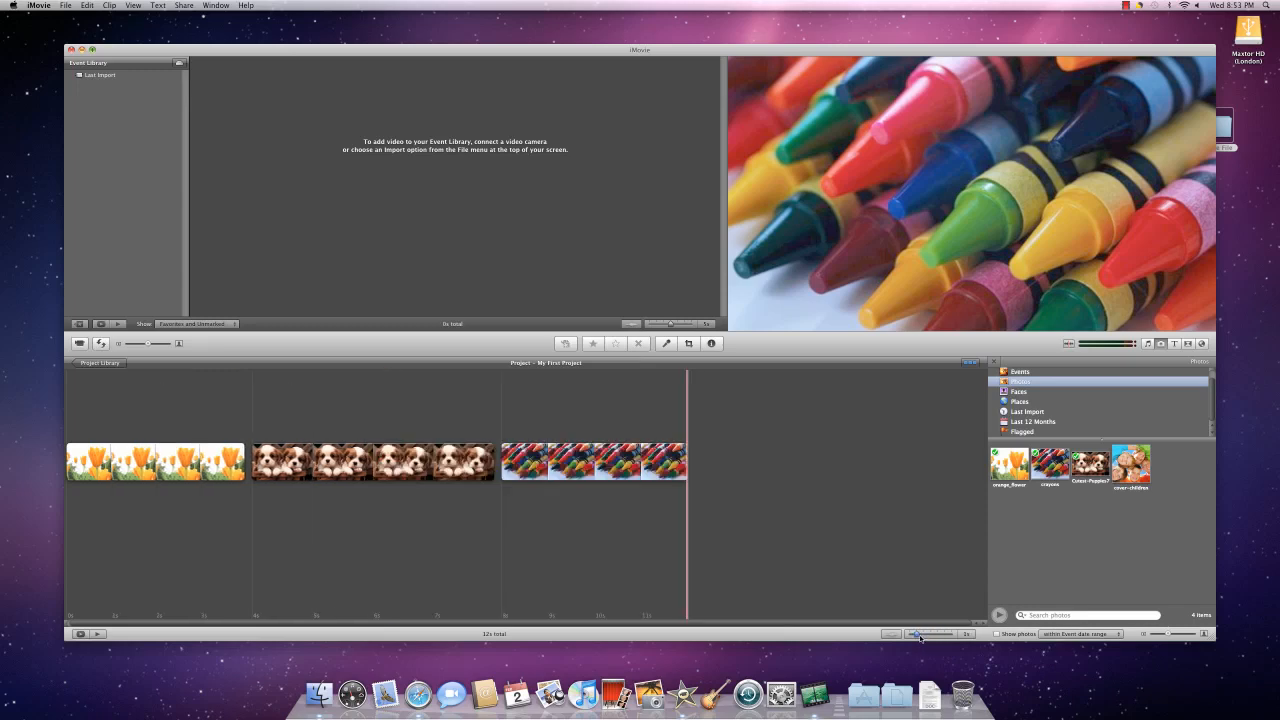
mouse_move(720, 636)
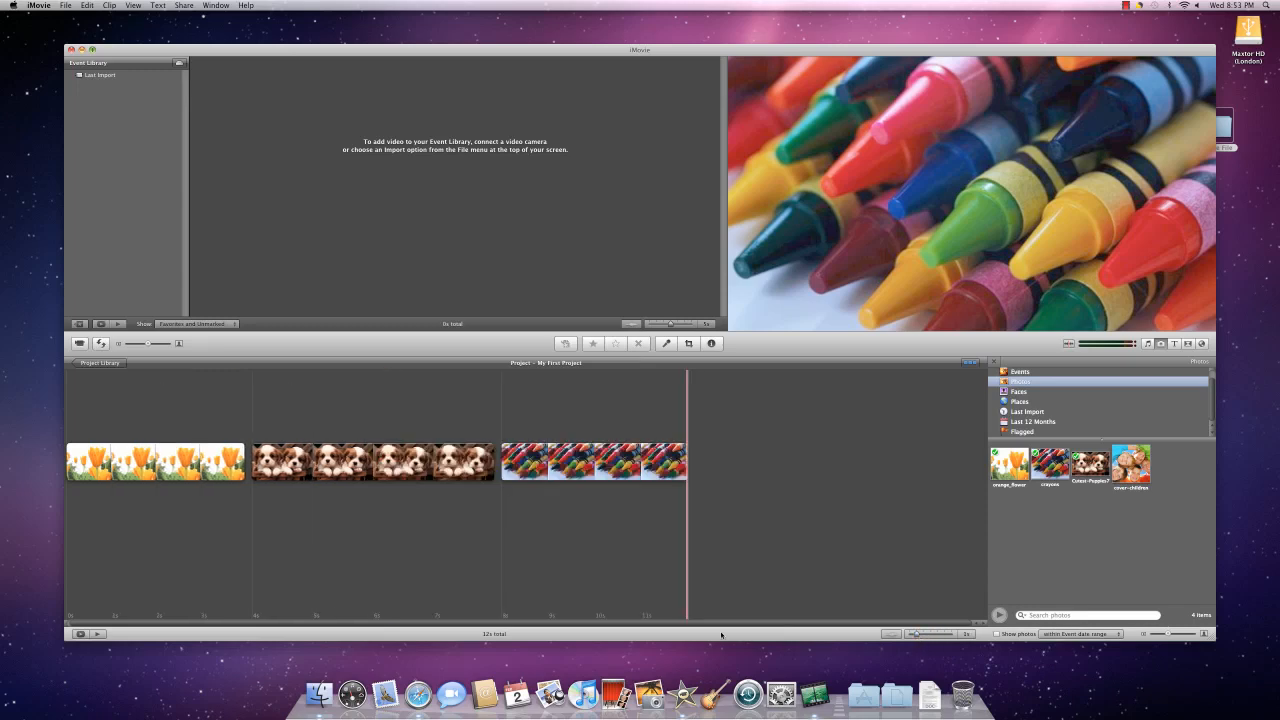
click(646, 540)
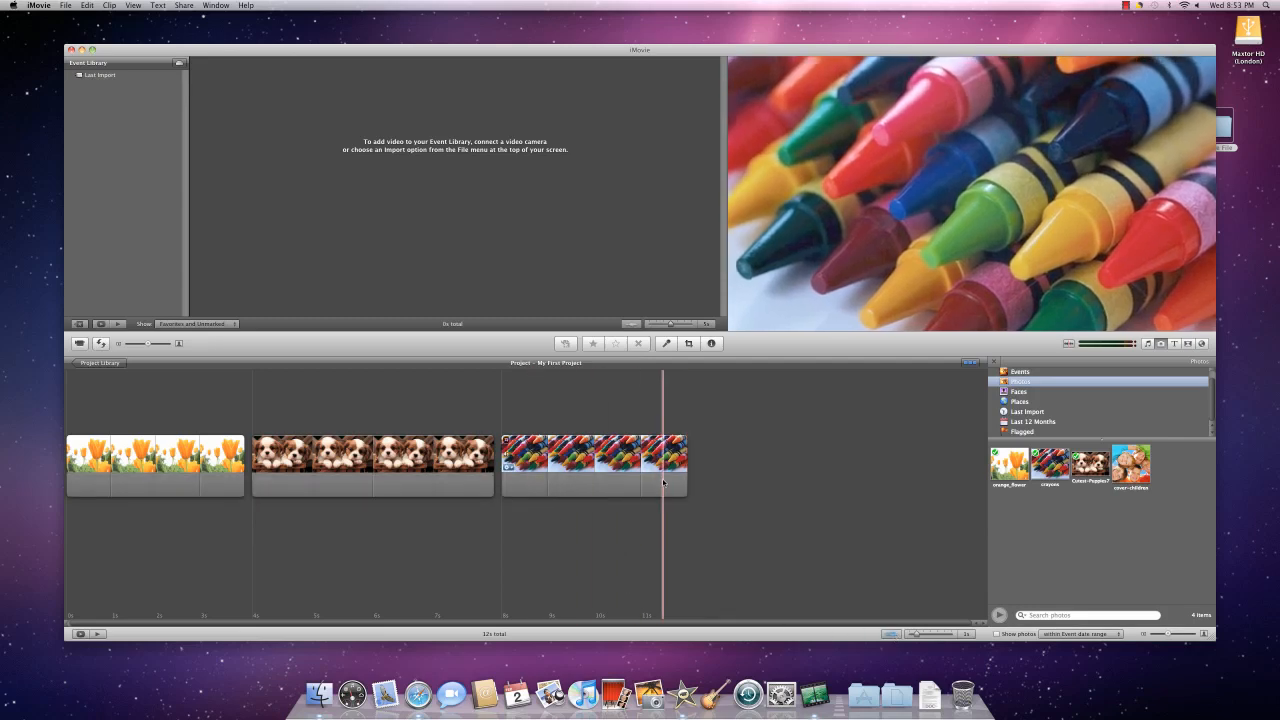
click(530, 490)
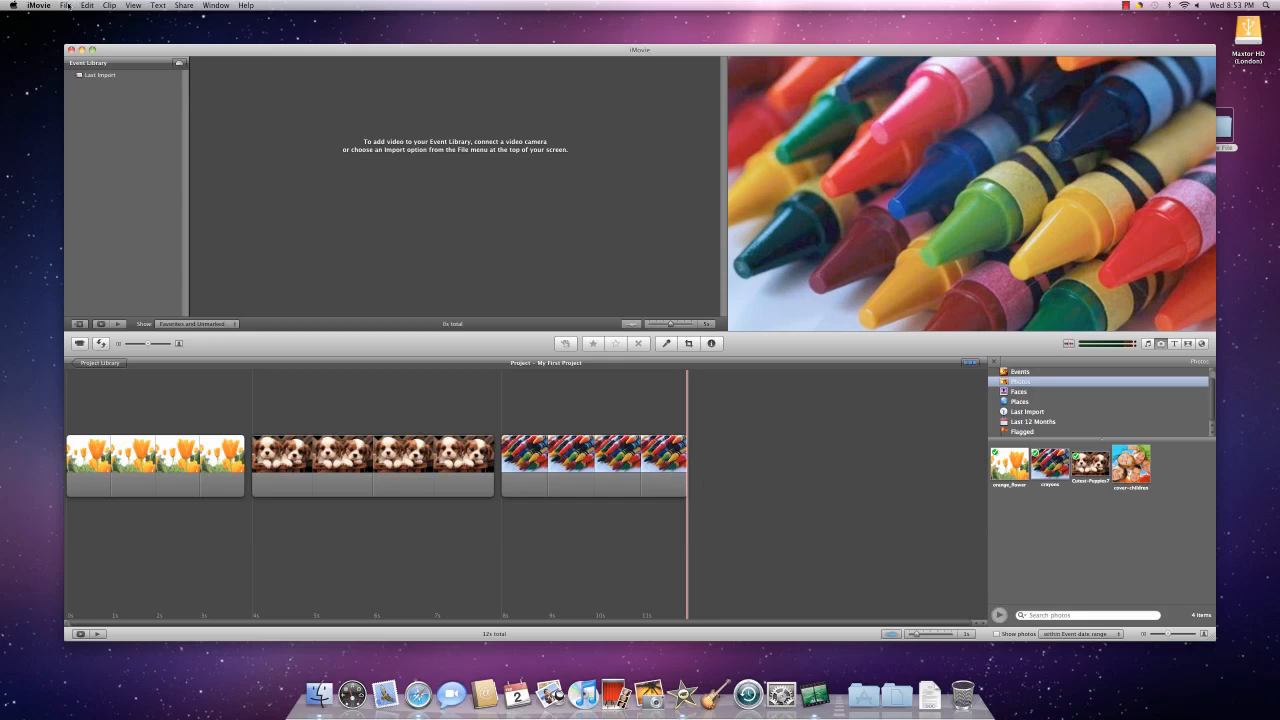
Import the .mov file from the hard drive at Large HD size as a new event
click(64, 4)
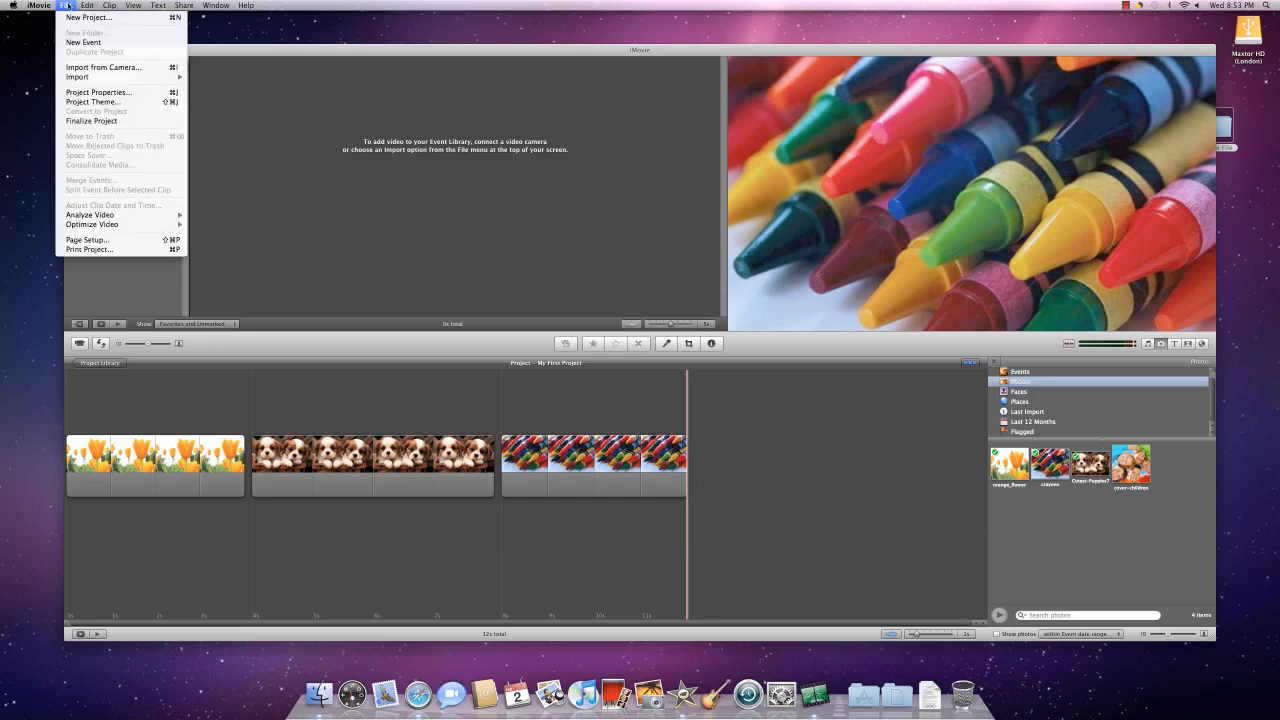
mouse_move(104, 68)
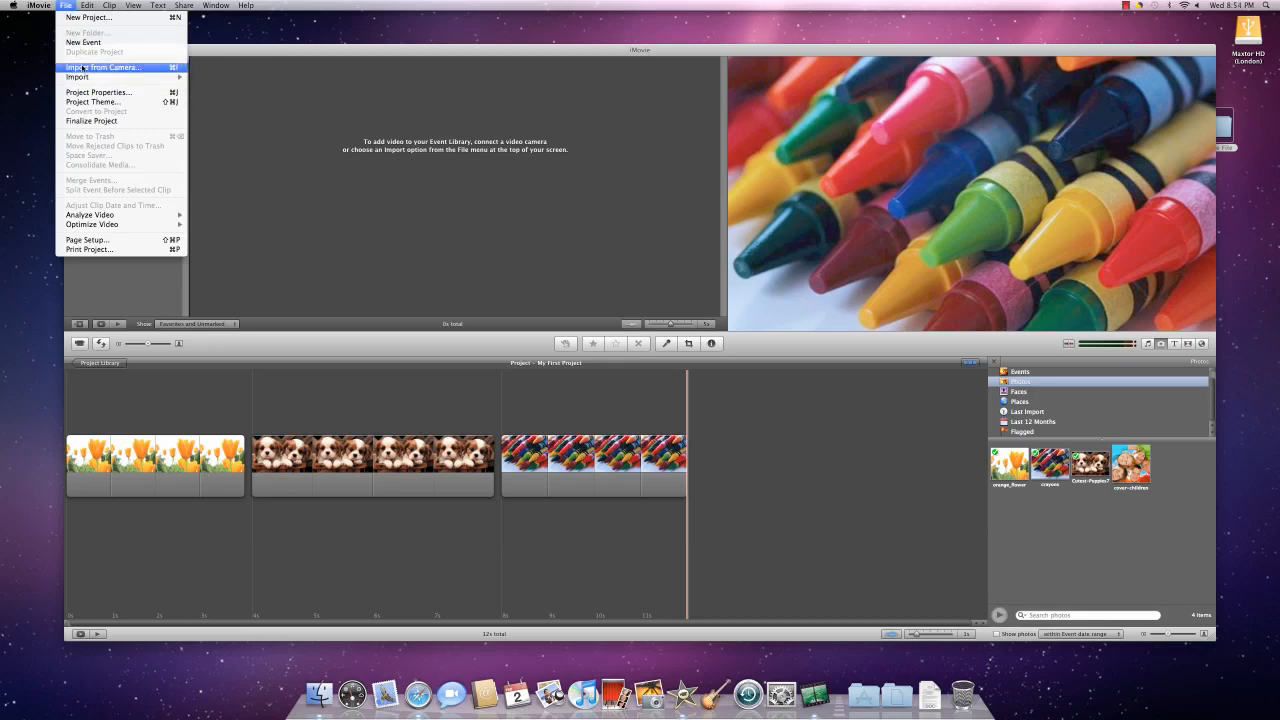
mouse_move(76, 76)
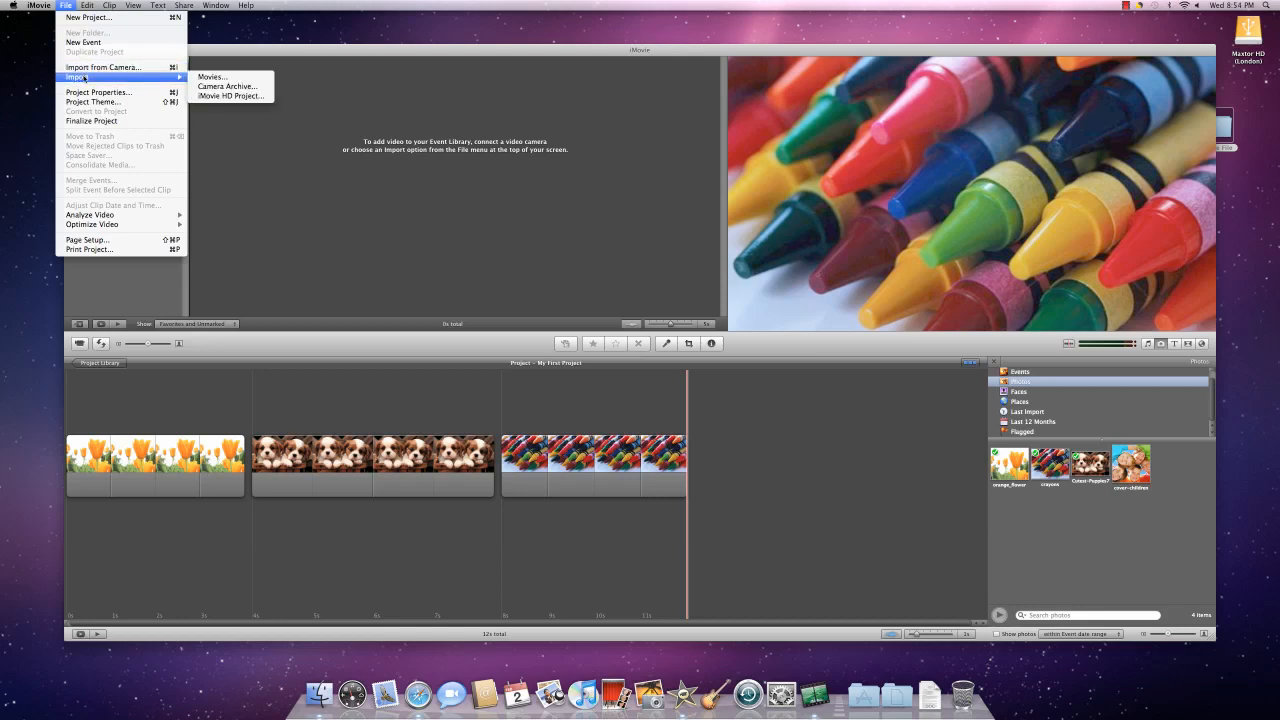
click(212, 76)
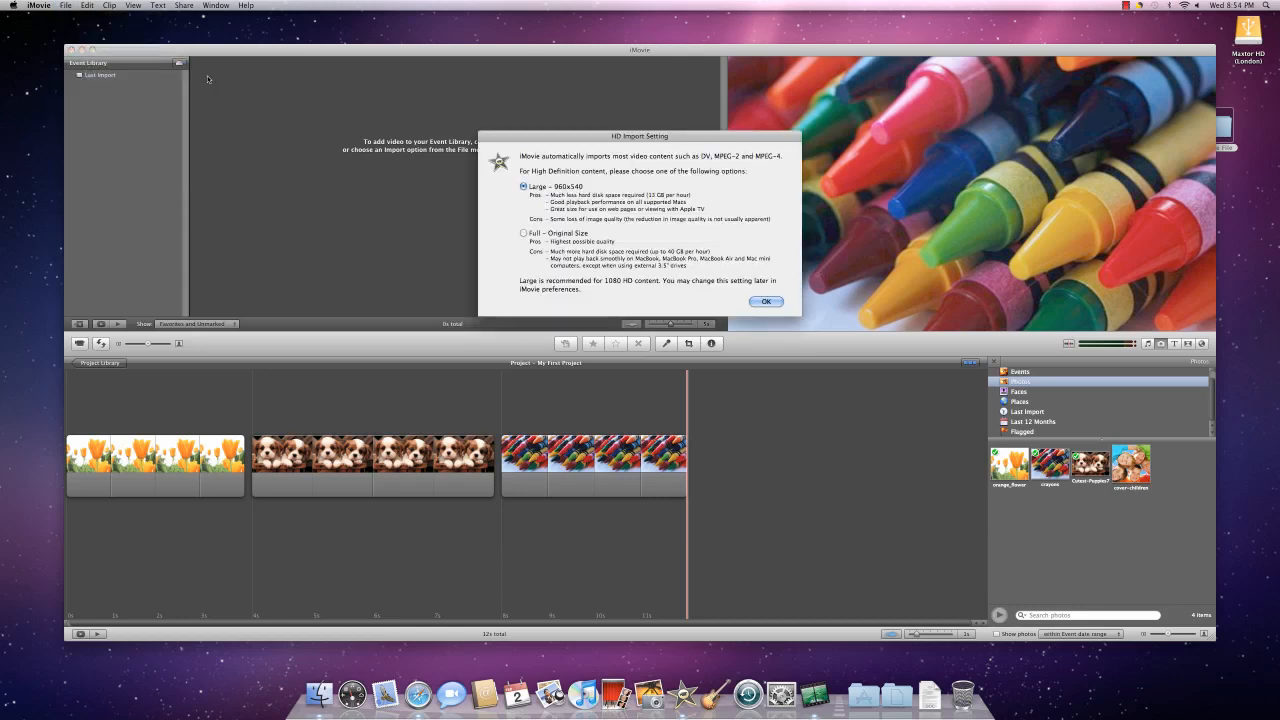
mouse_move(722, 292)
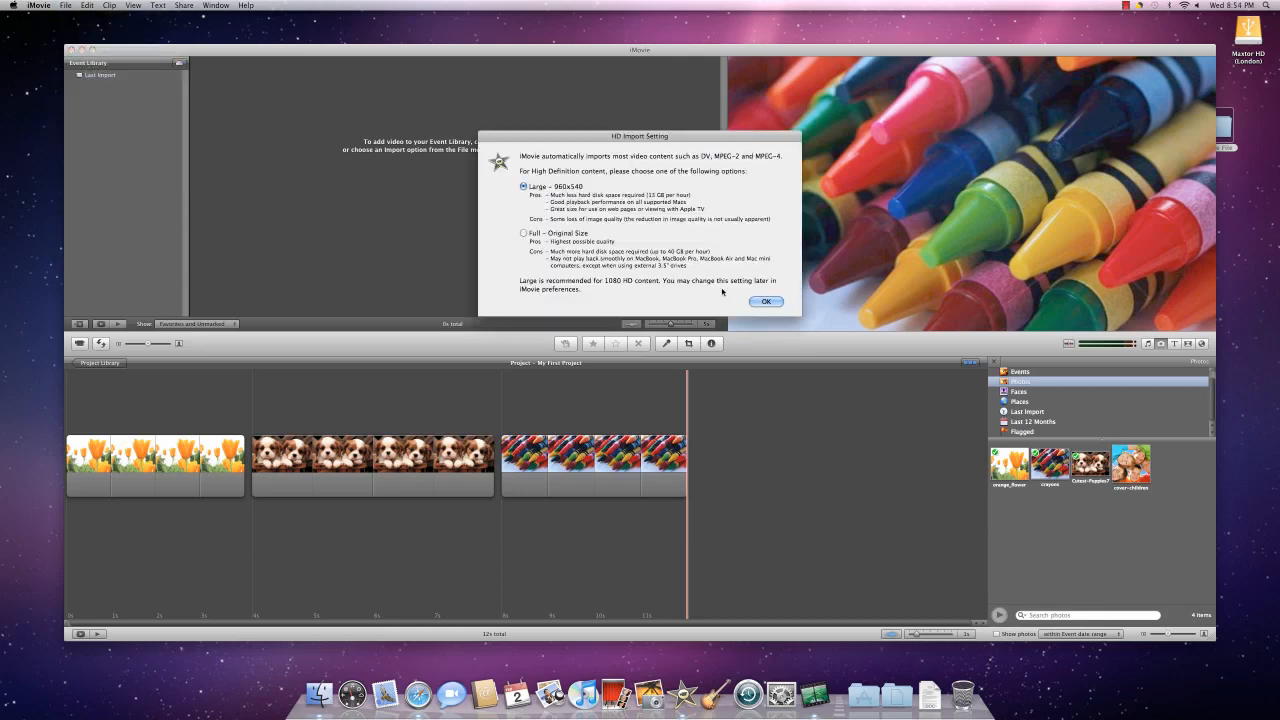
click(766, 300)
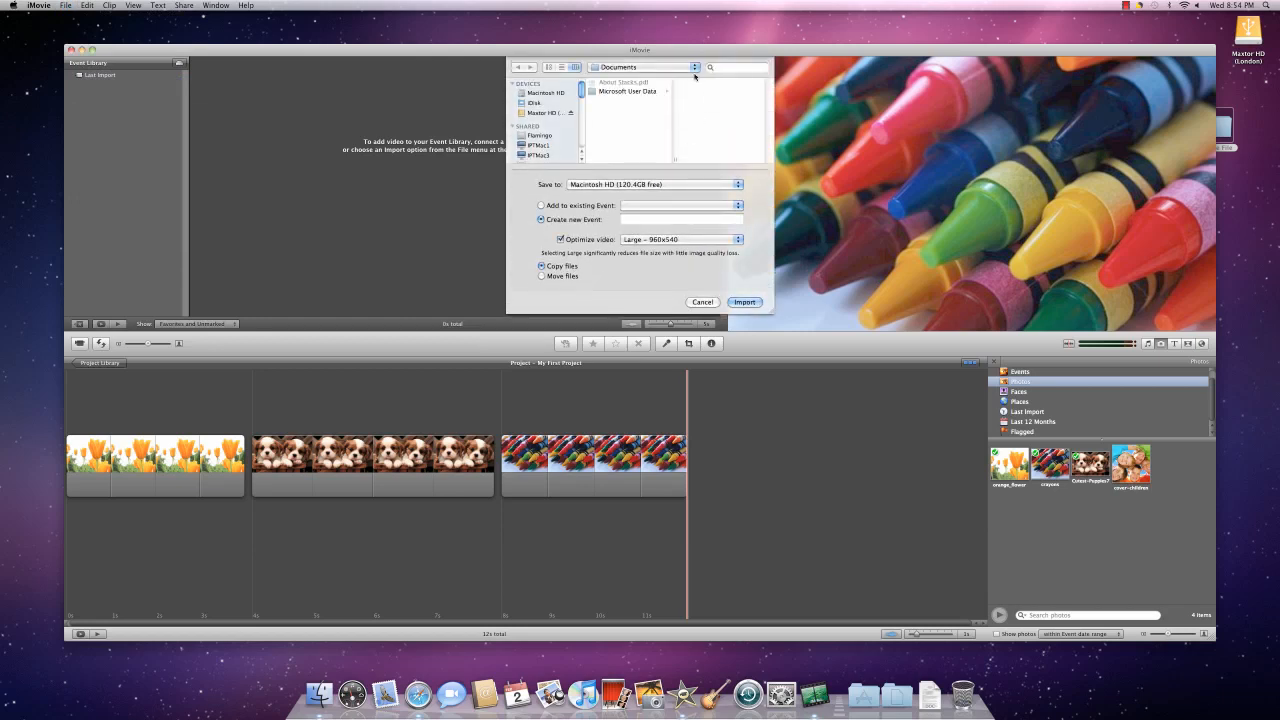
click(546, 92)
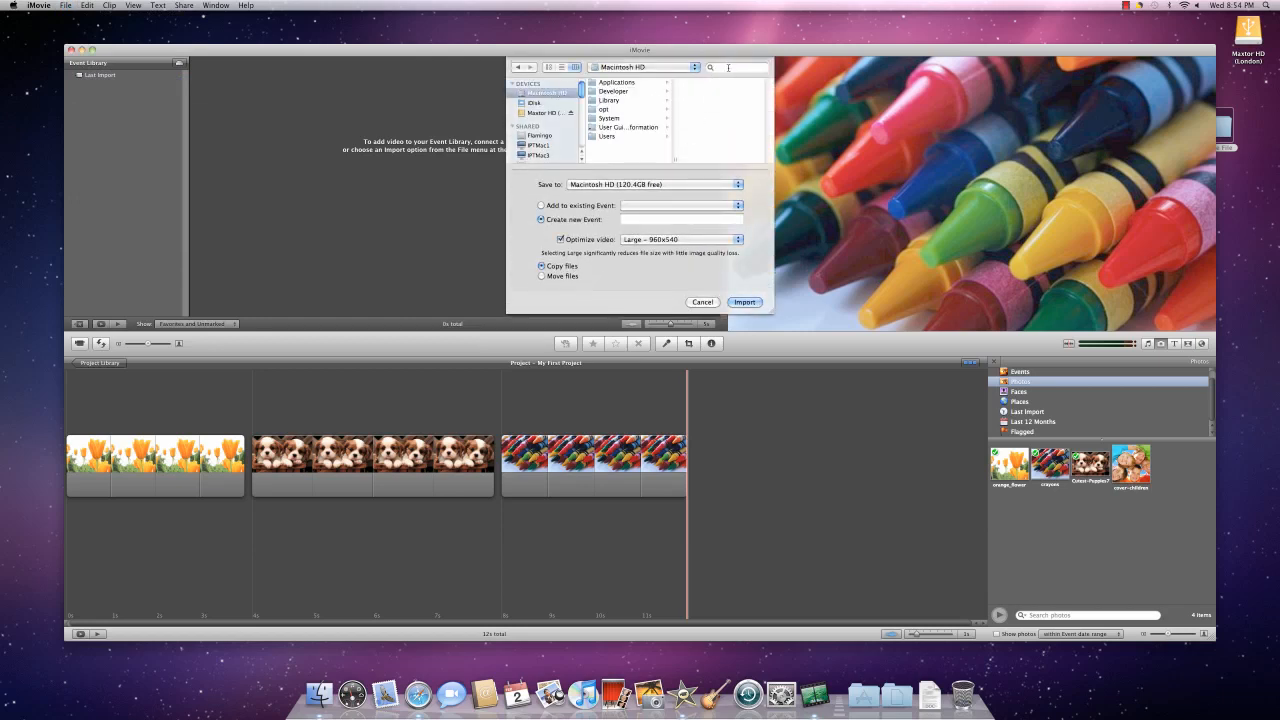
click(728, 68)
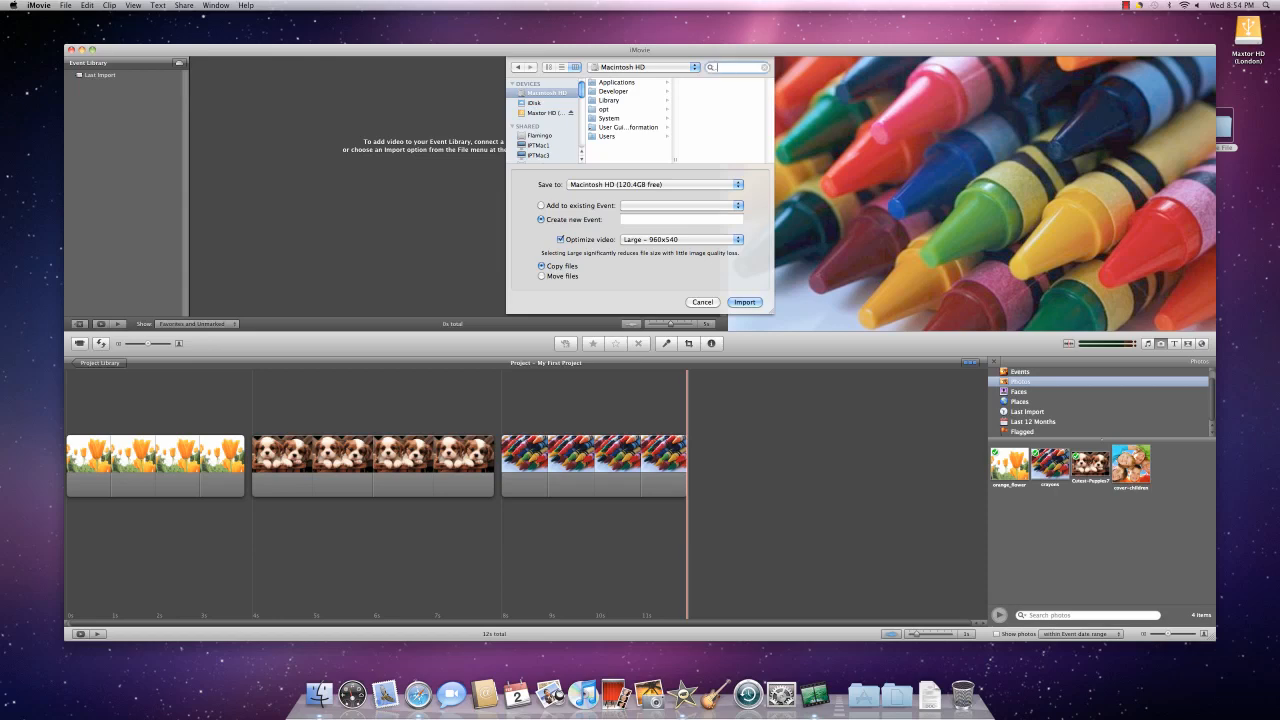
text(.mov)
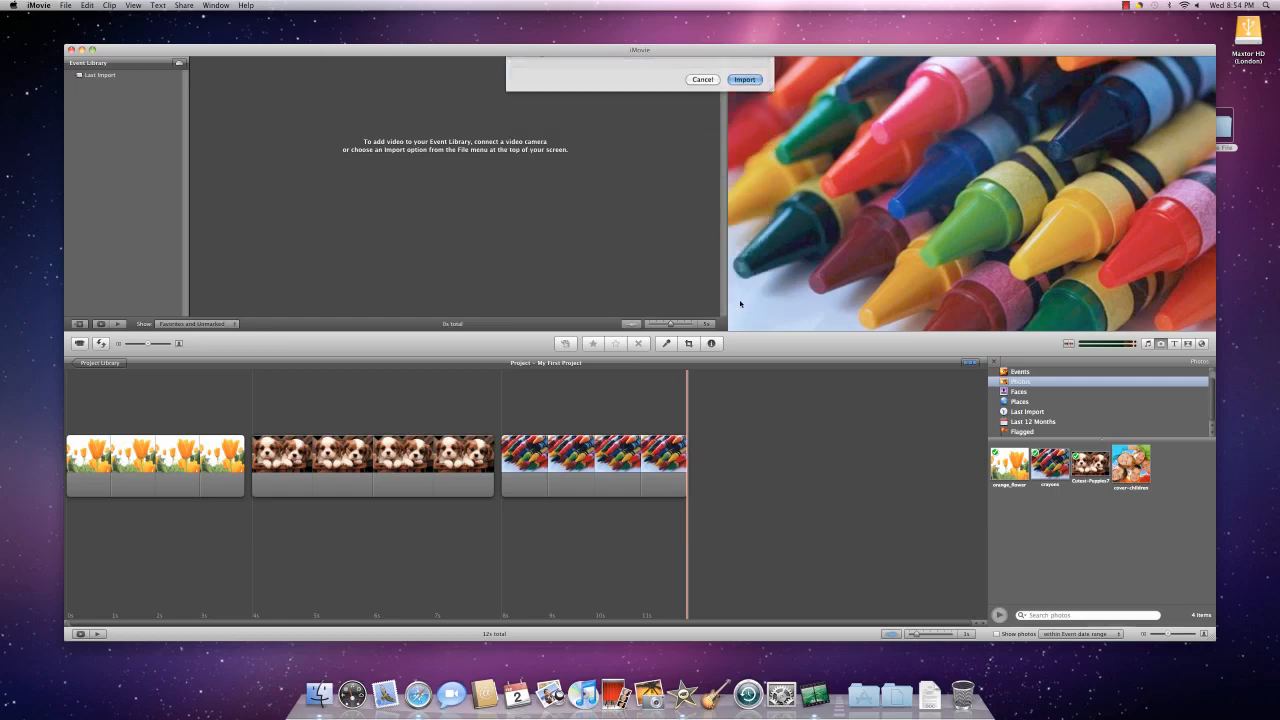
click(744, 80)
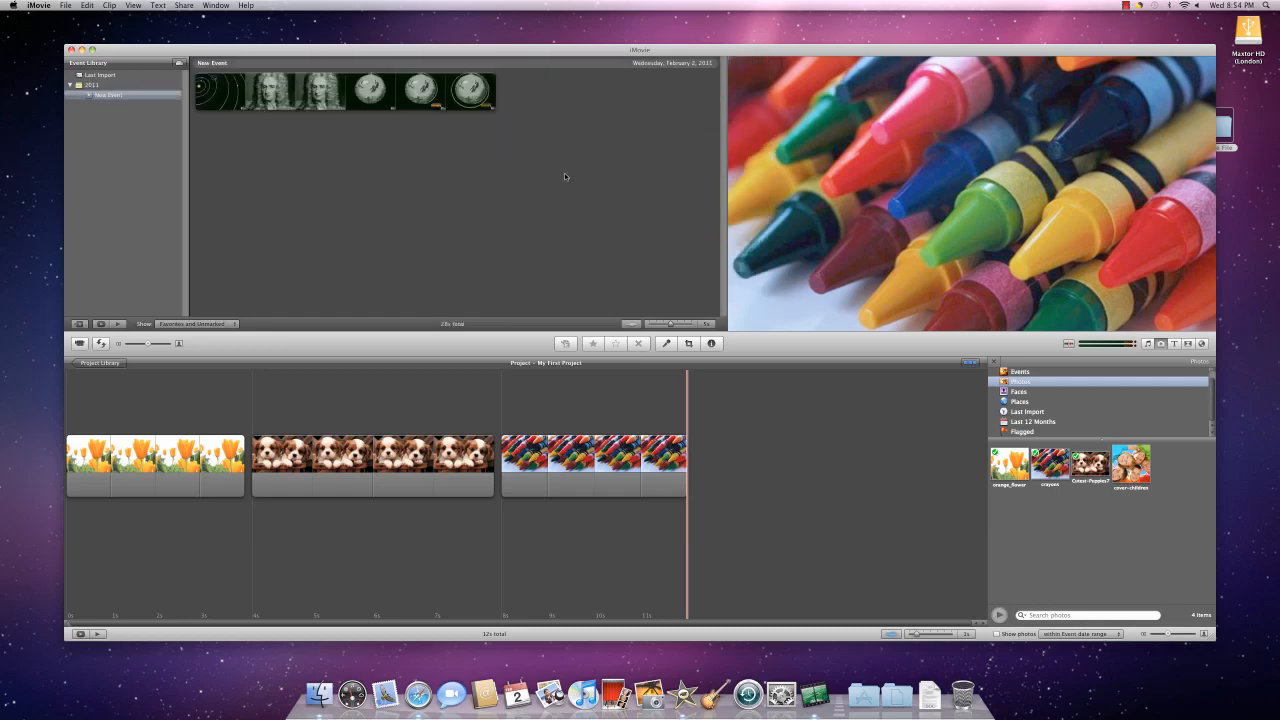
Drag the imported clock-face clip into the project timeline and bring up its clip commands
click(220, 90)
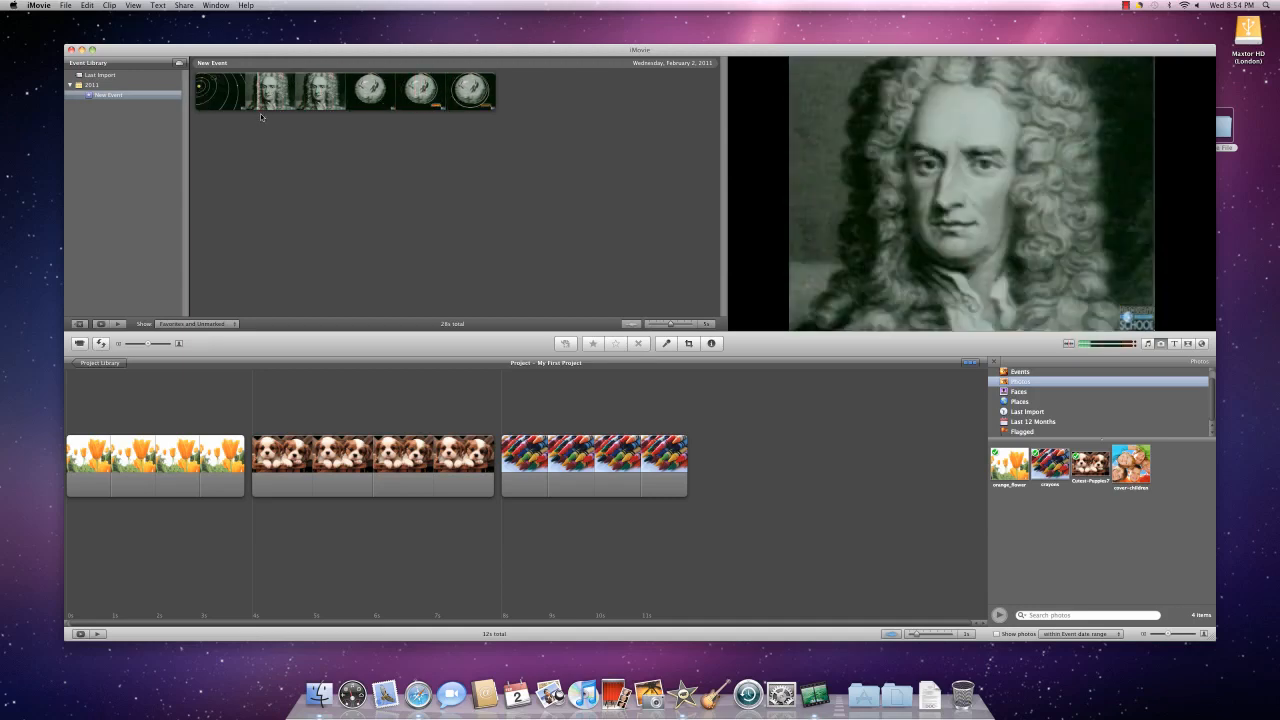
click(236, 90)
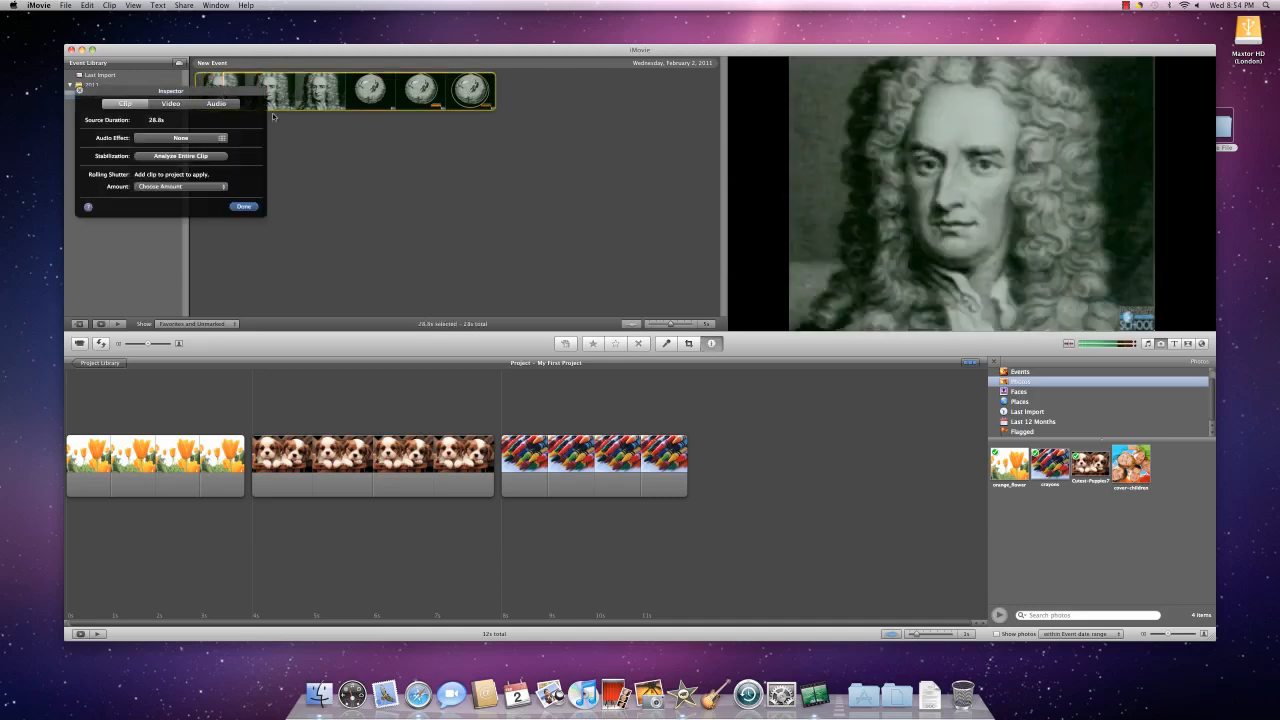
click(244, 206)
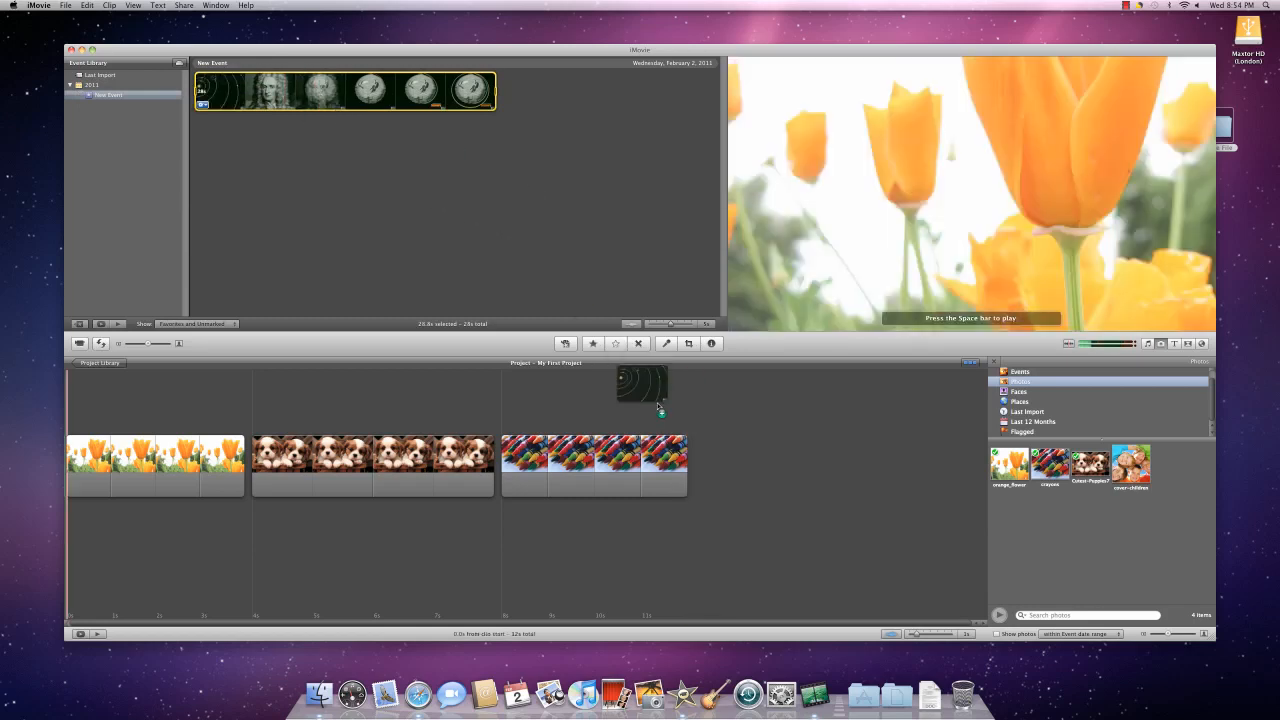
drag(640, 384, 716, 470)
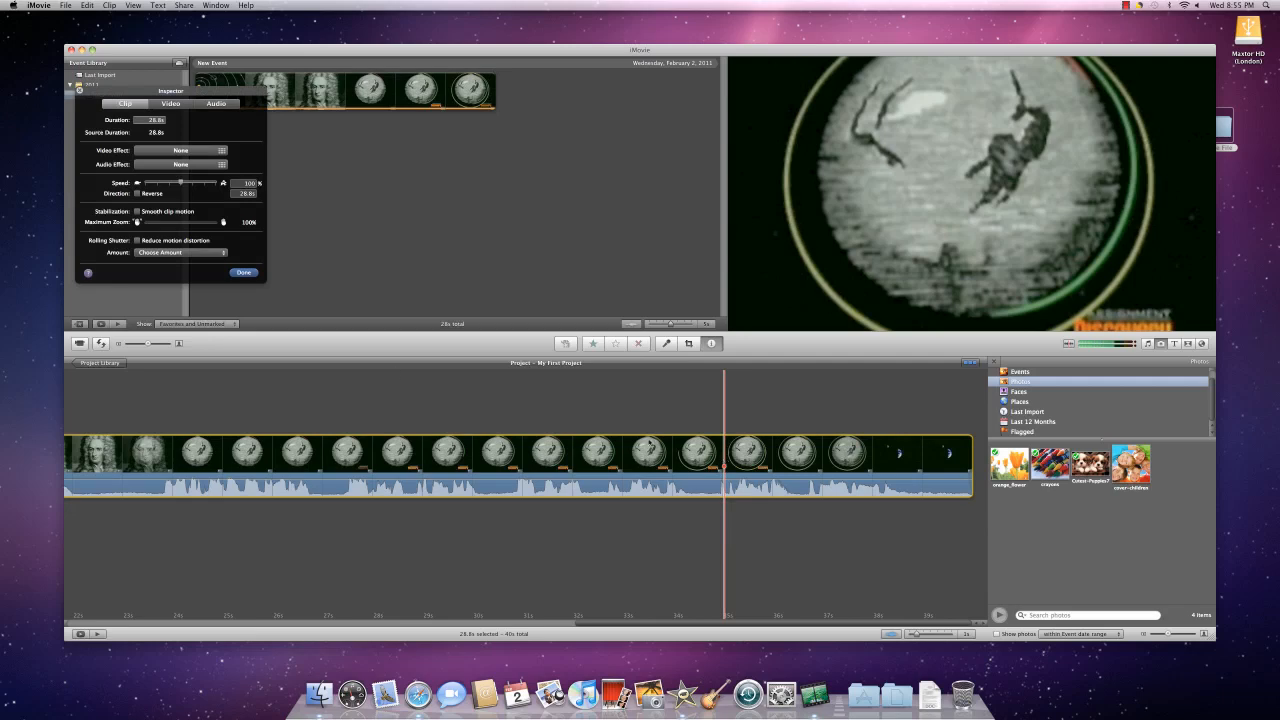
click(244, 272)
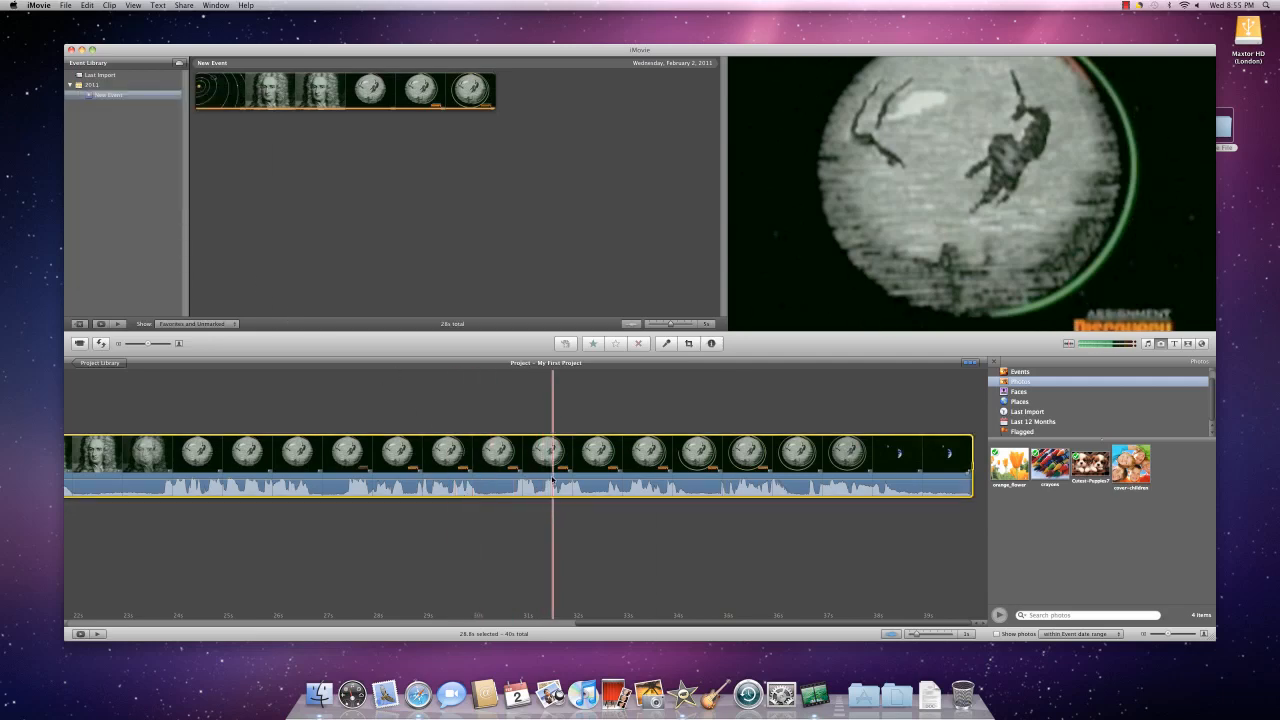
right_click(552, 480)
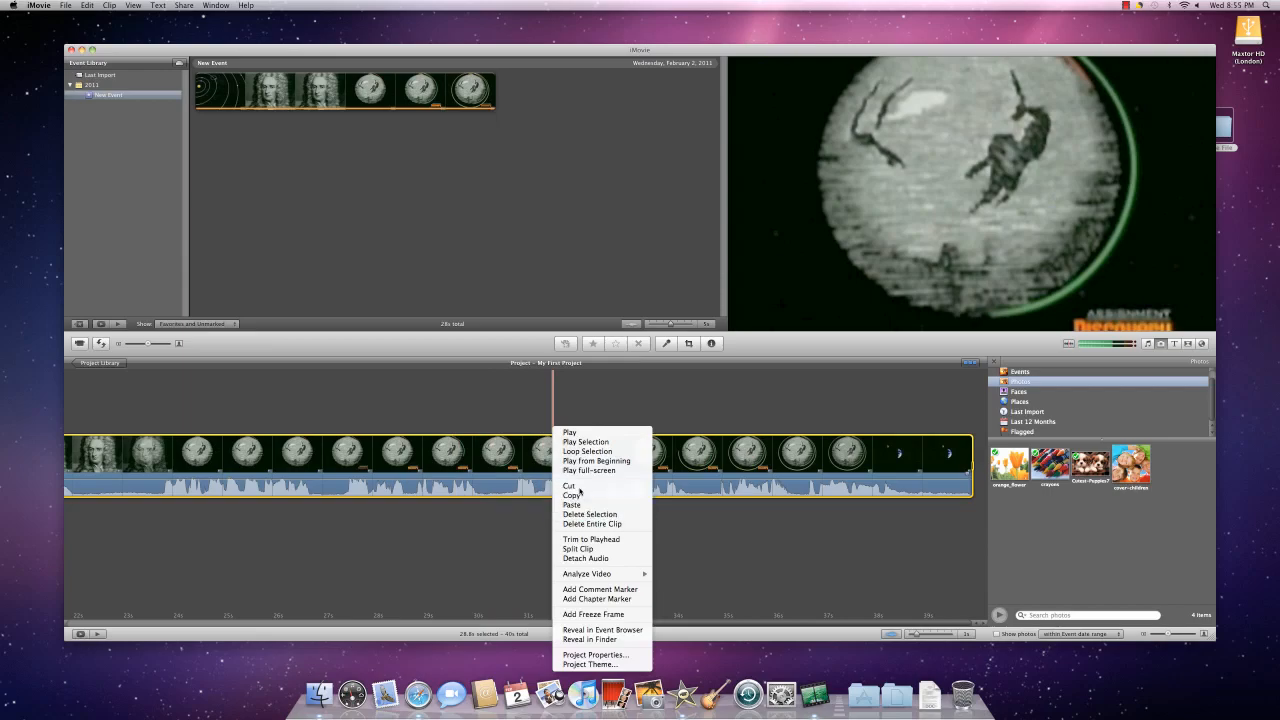